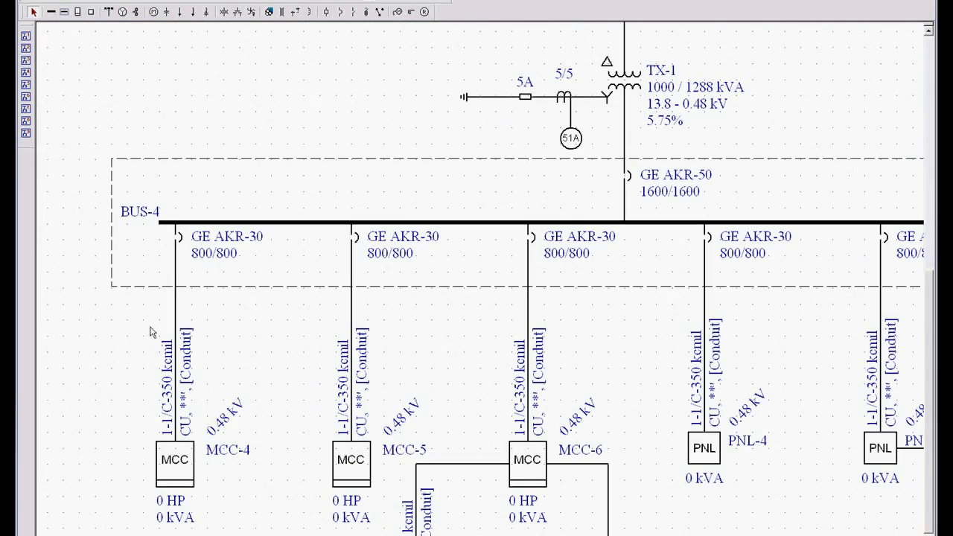
In cable C-9's data (BUS-4 to MCC-4), keep US units and set 3 conductors per phase.
{"action": "double_click", "coordinate": [173, 358]}
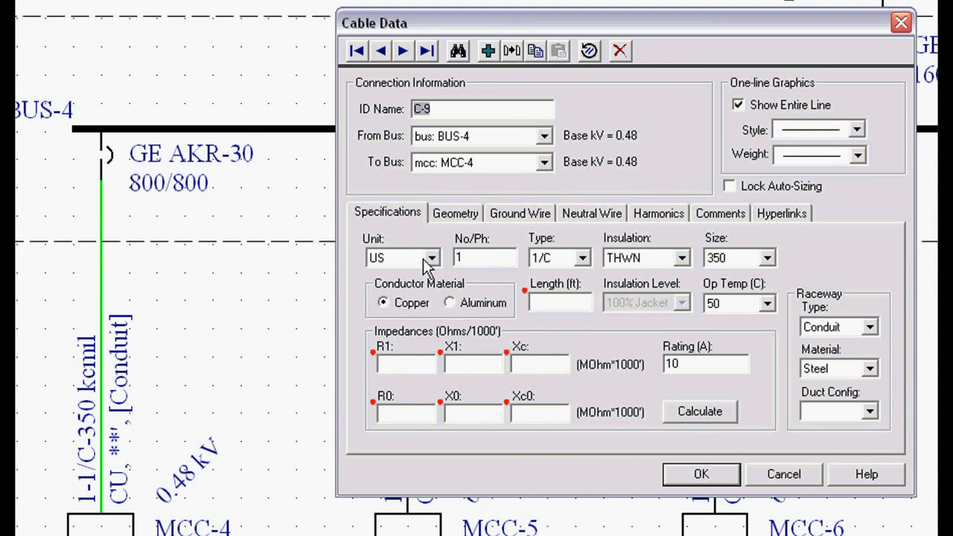
{"action": "left_click", "coordinate": [429, 258]}
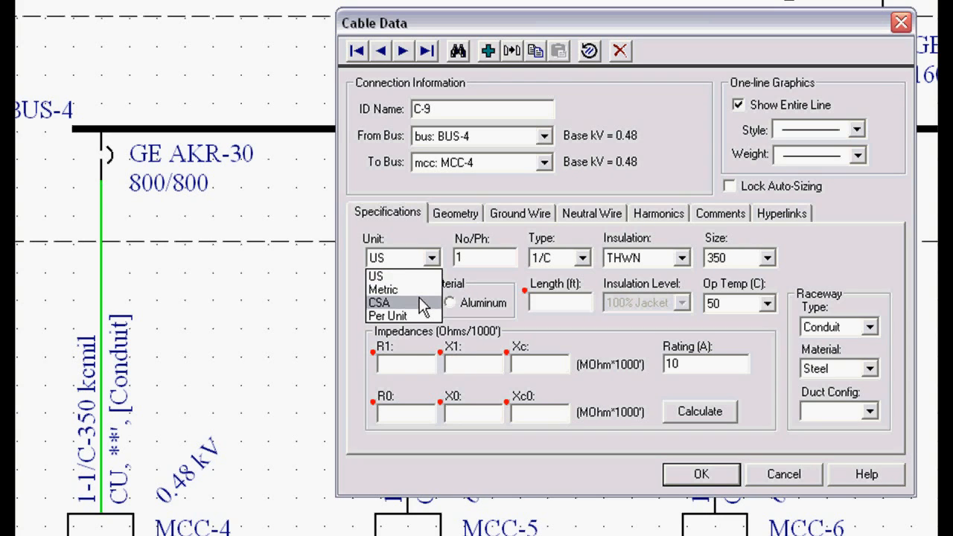
{"action": "mouse_move", "coordinate": [402, 276]}
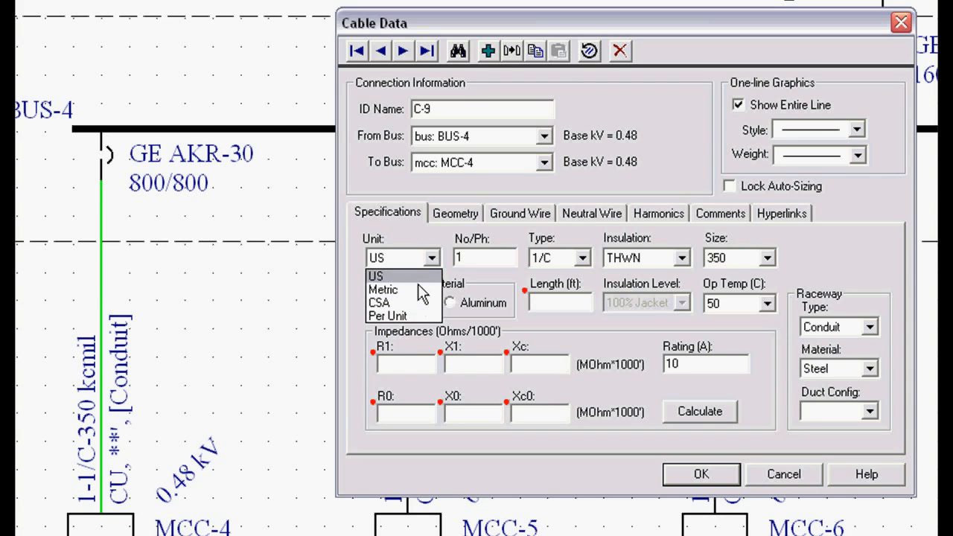
{"action": "left_click", "coordinate": [376, 276]}
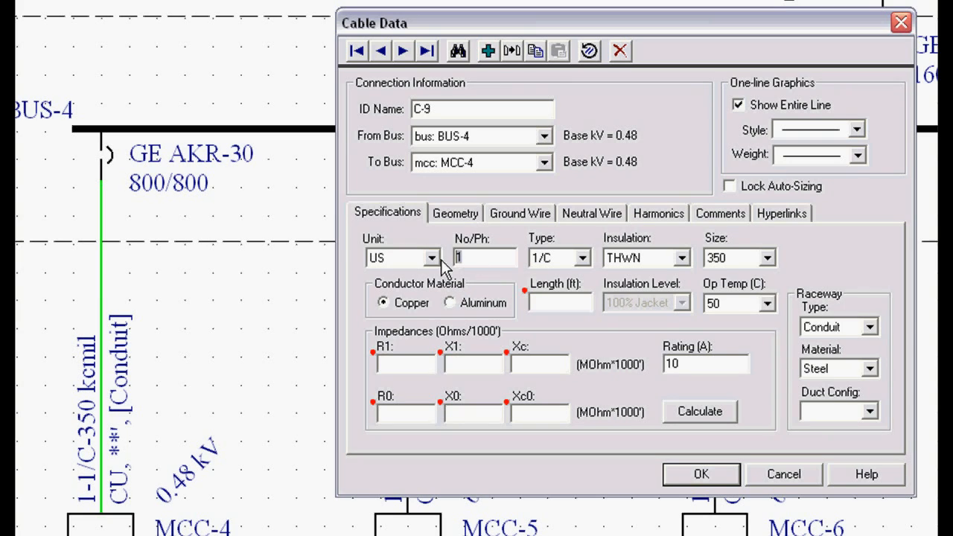
{"action": "type", "text": "3"}
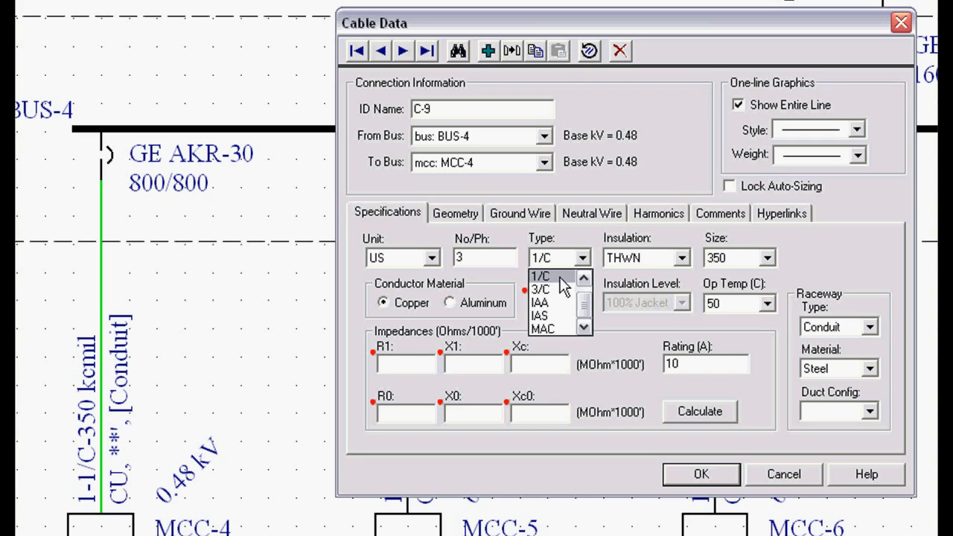
{"action": "mouse_move", "coordinate": [551, 303]}
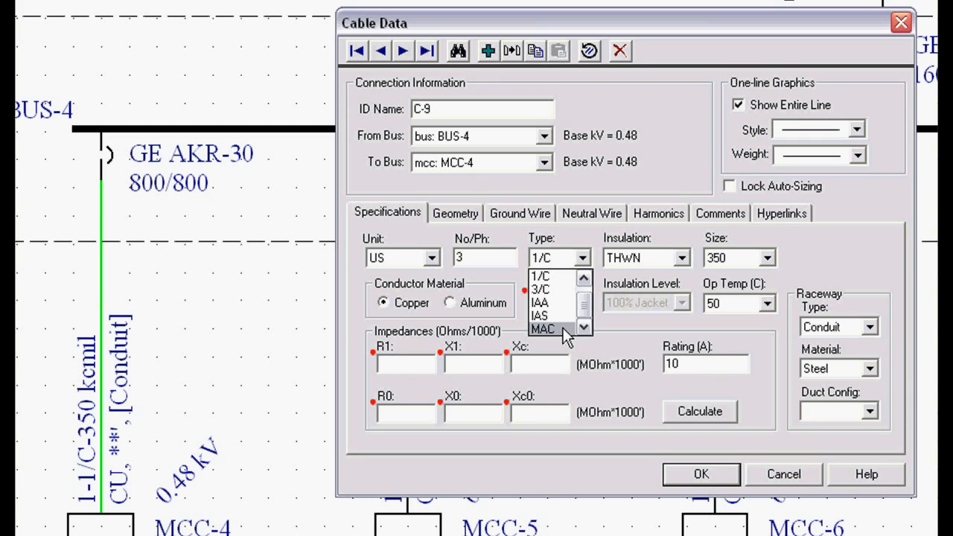
Keep conductor type 1/C and choose XHHW-90 insulation.
{"action": "left_click", "coordinate": [540, 276]}
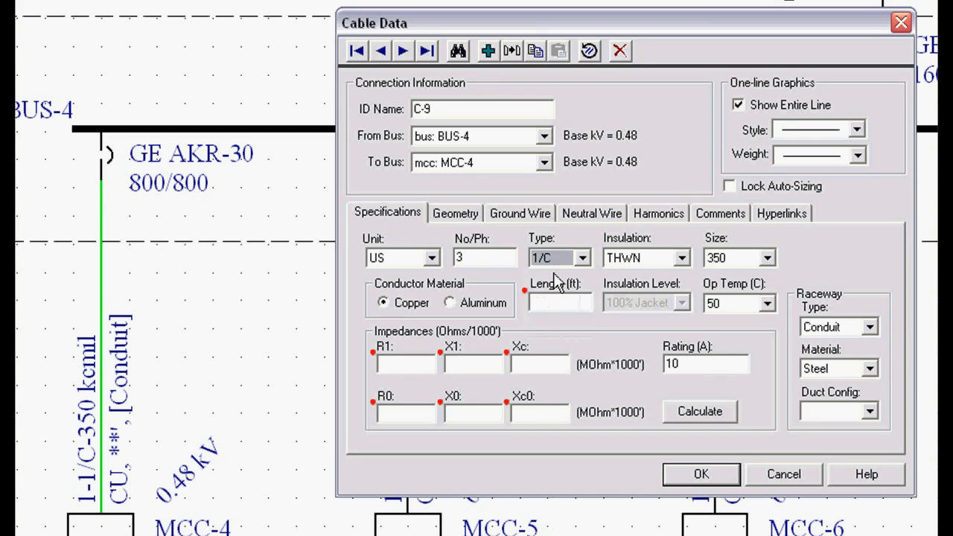
{"action": "left_click", "coordinate": [682, 257]}
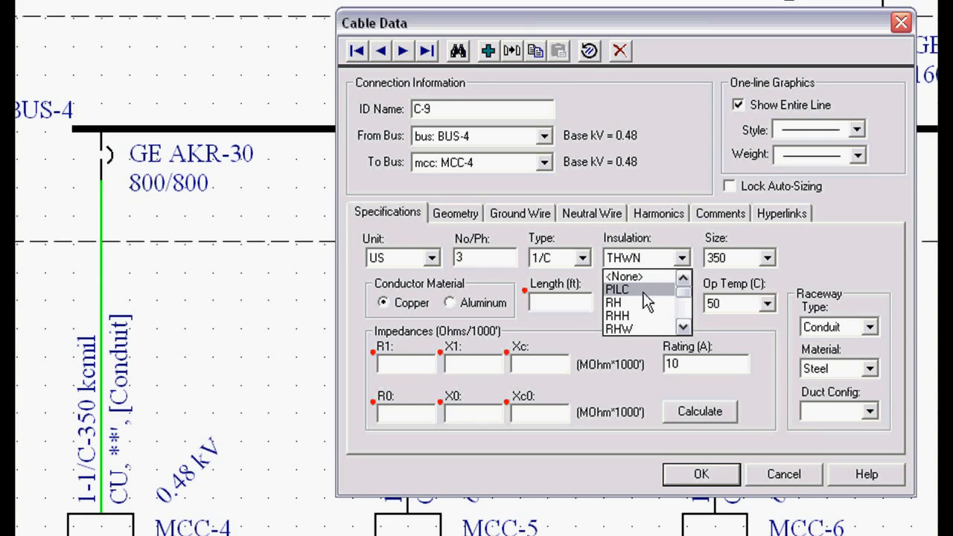
{"action": "scroll", "scroll_direction": "down", "scroll_amount": 3}
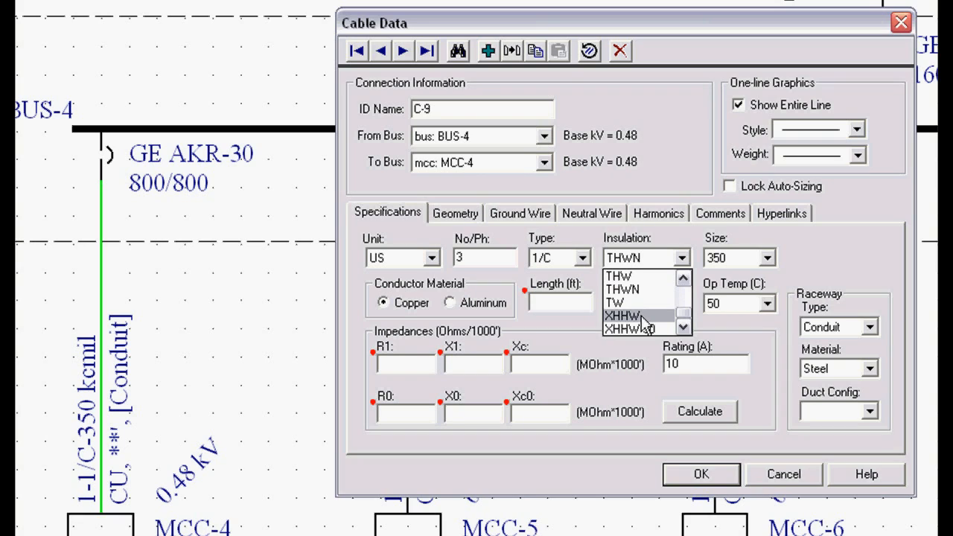
{"action": "mouse_move", "coordinate": [644, 329]}
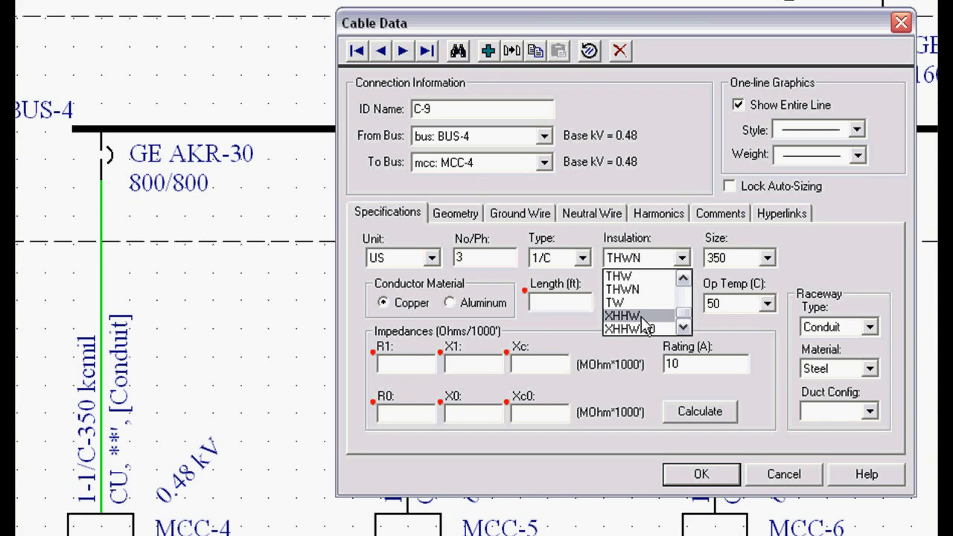
{"action": "mouse_move", "coordinate": [637, 327]}
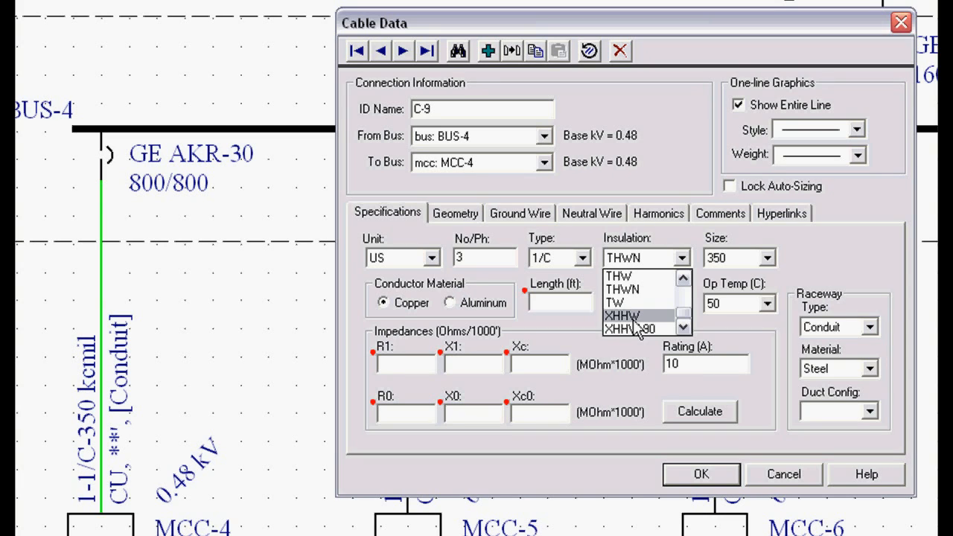
{"action": "left_click", "coordinate": [621, 315]}
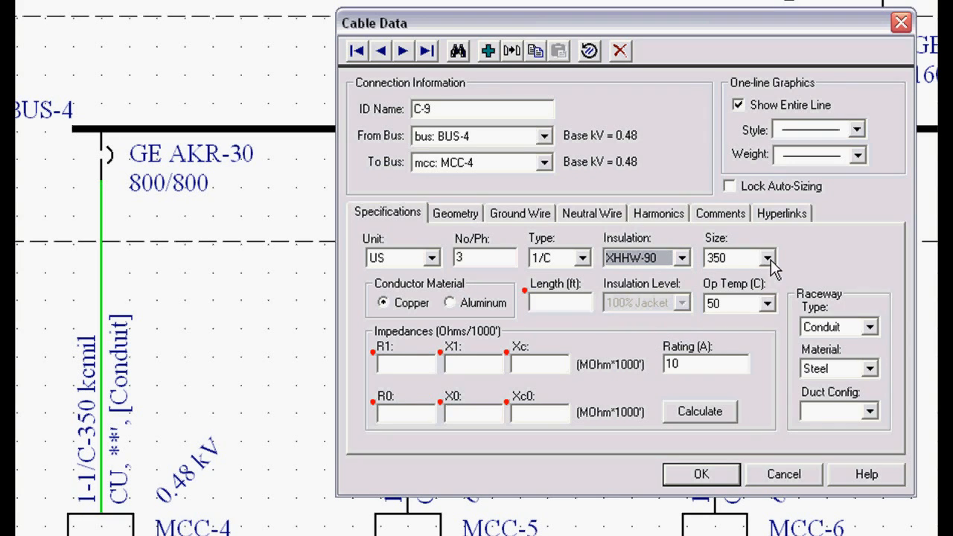
Keep conductor size 350 and enter a cable length of 125 ft, raceway type Conduit.
{"action": "left_click", "coordinate": [770, 257]}
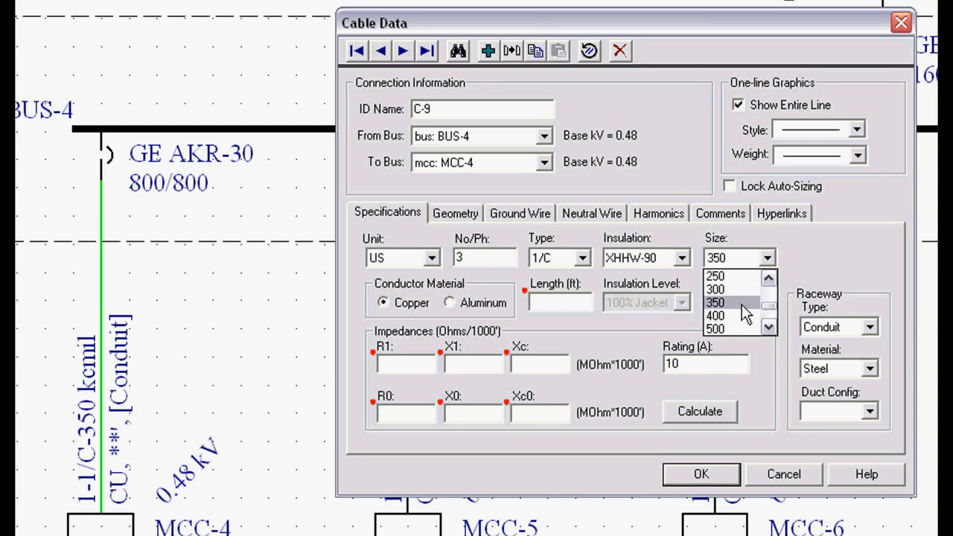
{"action": "left_click", "coordinate": [715, 302]}
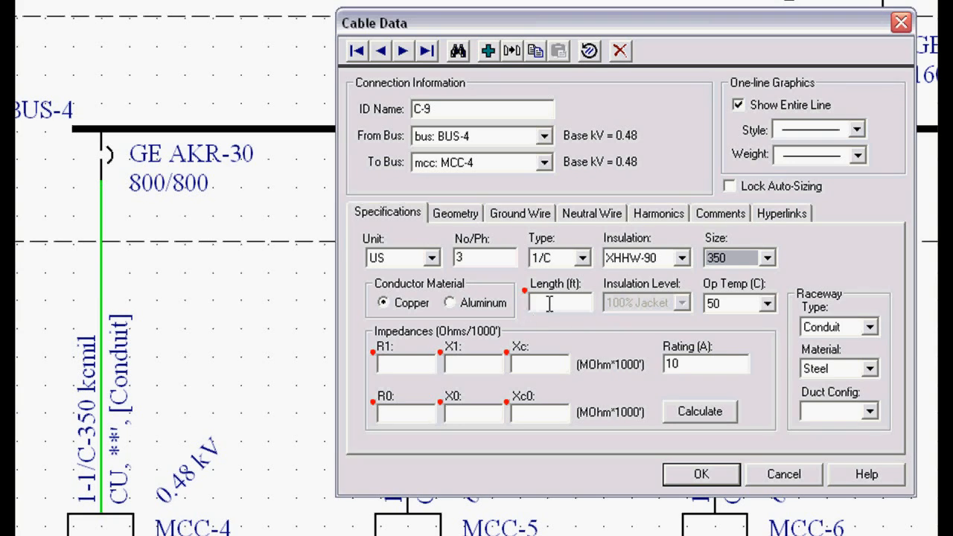
{"action": "type", "text": "215"}
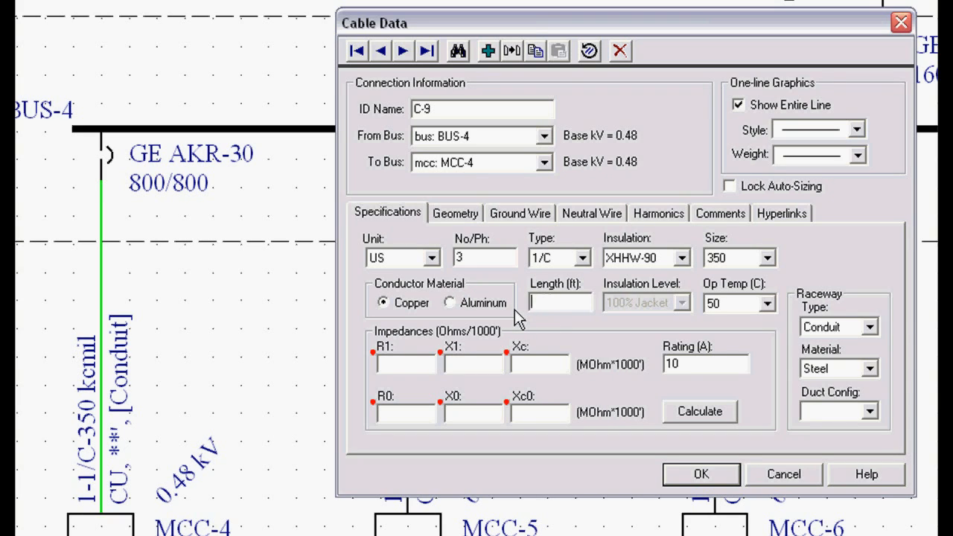
{"action": "type", "text": "125"}
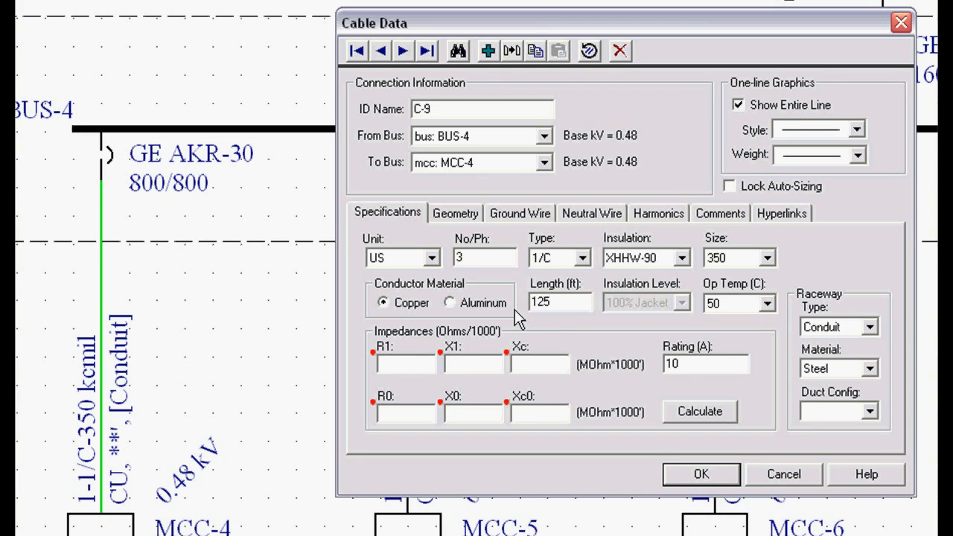
{"action": "left_click", "coordinate": [558, 302]}
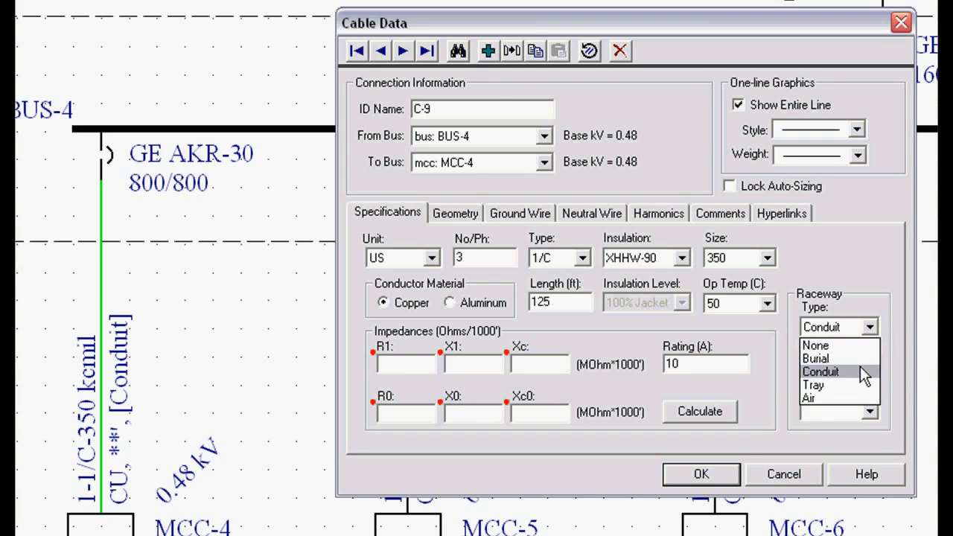
{"action": "mouse_move", "coordinate": [834, 358]}
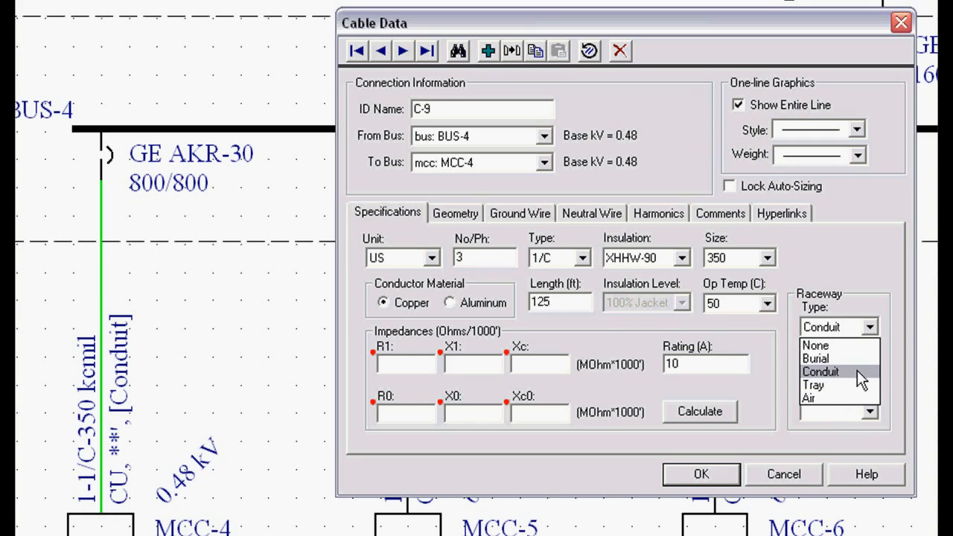
{"action": "mouse_move", "coordinate": [834, 358]}
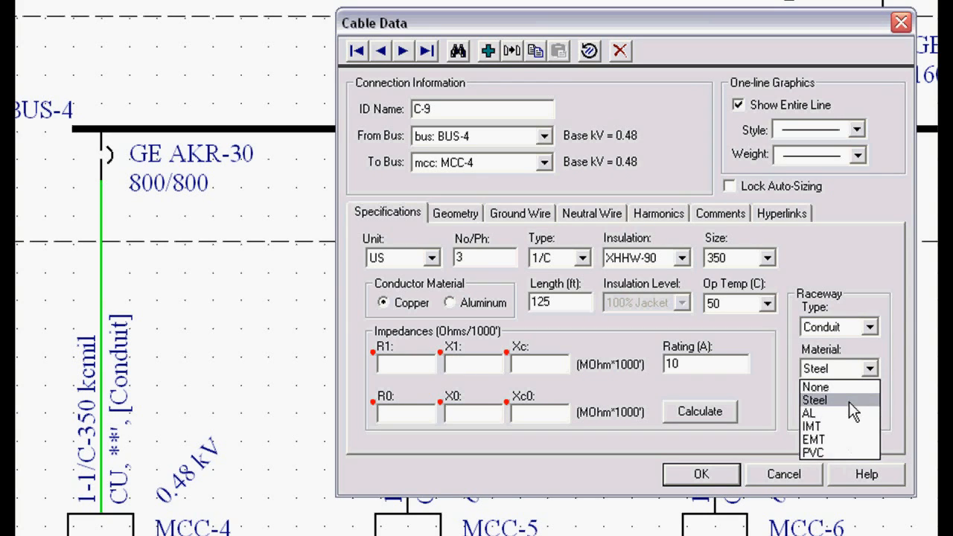
Keep Steel conduit material and calculate impedances (R1 0.0356568) and the 1050 A rating.
{"action": "left_click", "coordinate": [814, 399]}
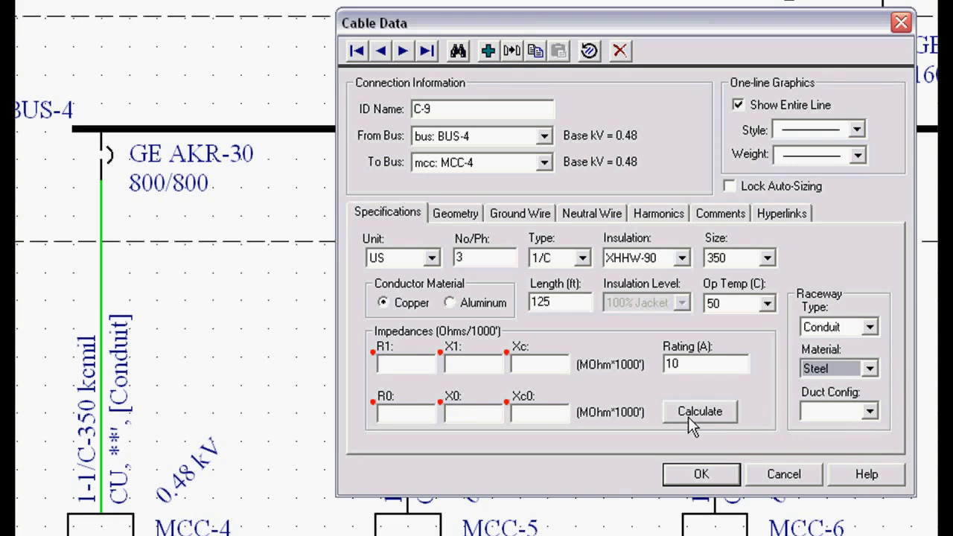
{"action": "left_click", "coordinate": [698, 411]}
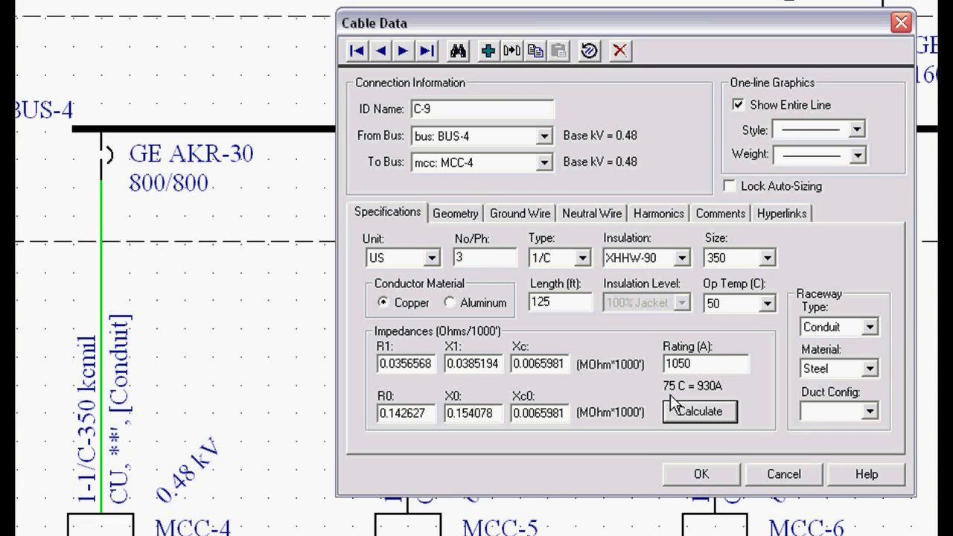
{"action": "mouse_move", "coordinate": [707, 409]}
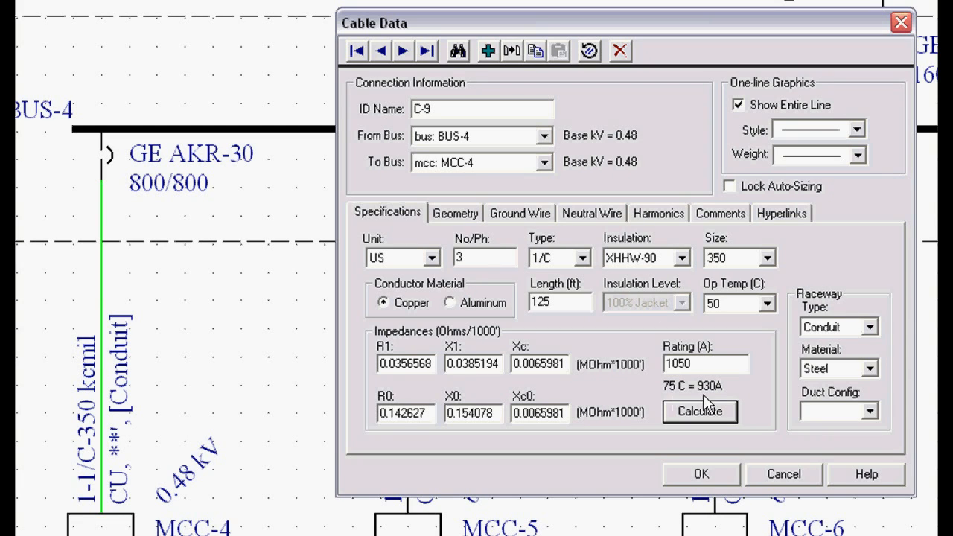
{"action": "mouse_move", "coordinate": [721, 401]}
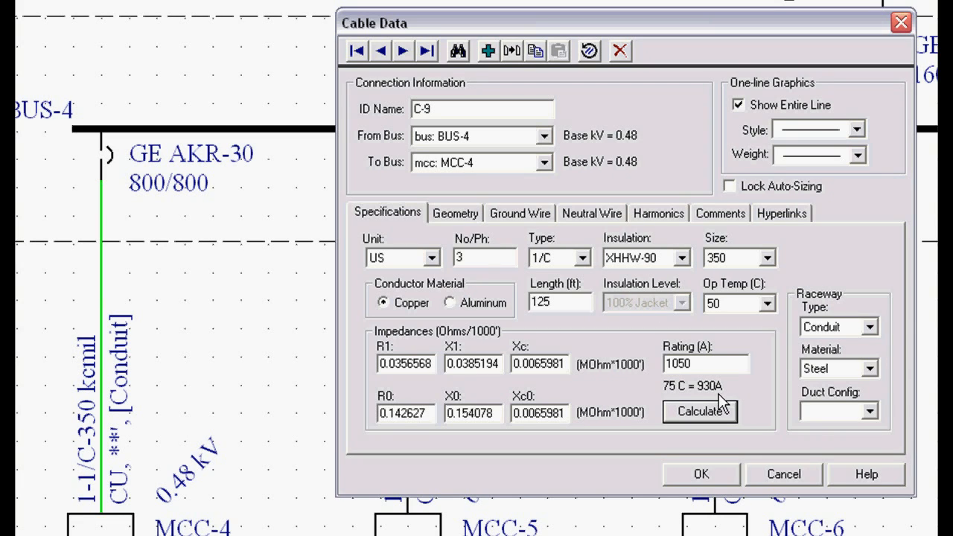
{"action": "mouse_move", "coordinate": [877, 427]}
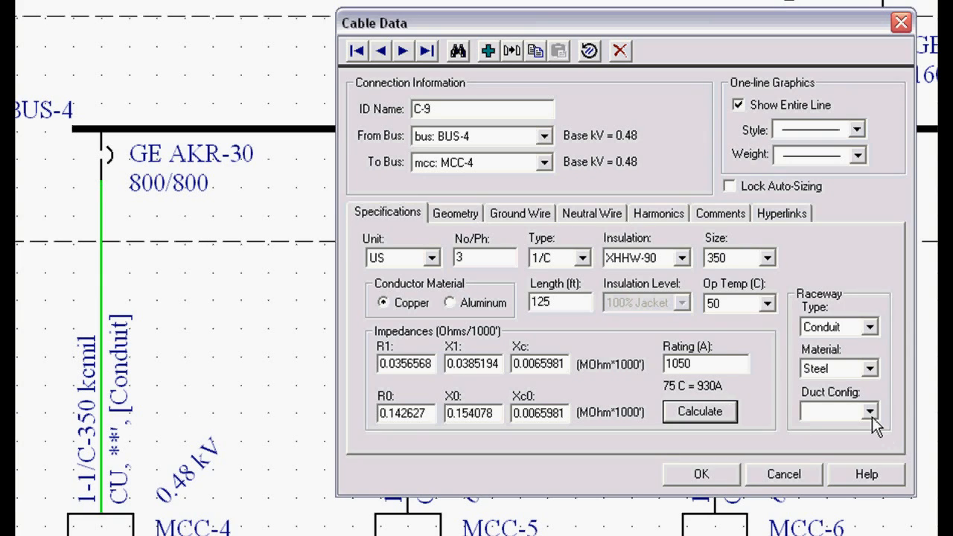
{"action": "left_click", "coordinate": [861, 410]}
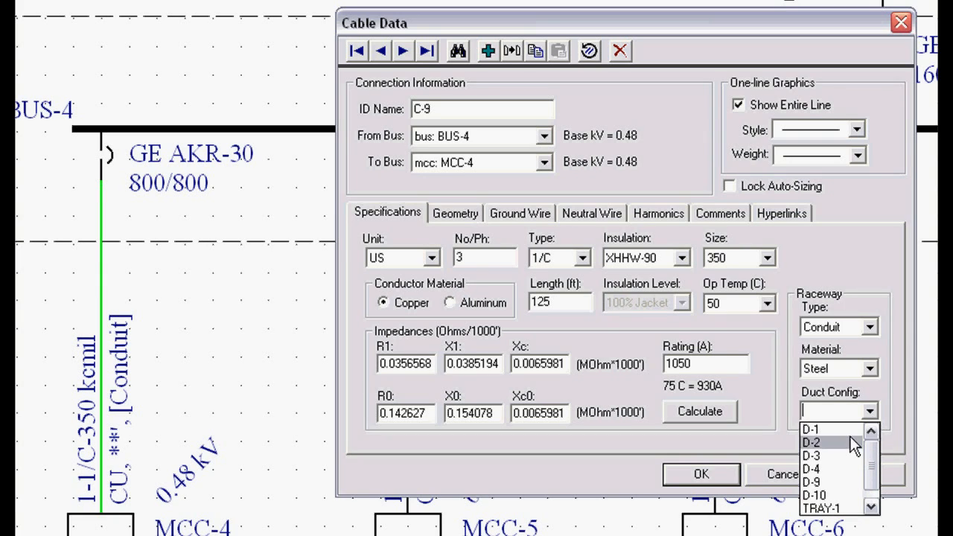
{"action": "mouse_move", "coordinate": [811, 429]}
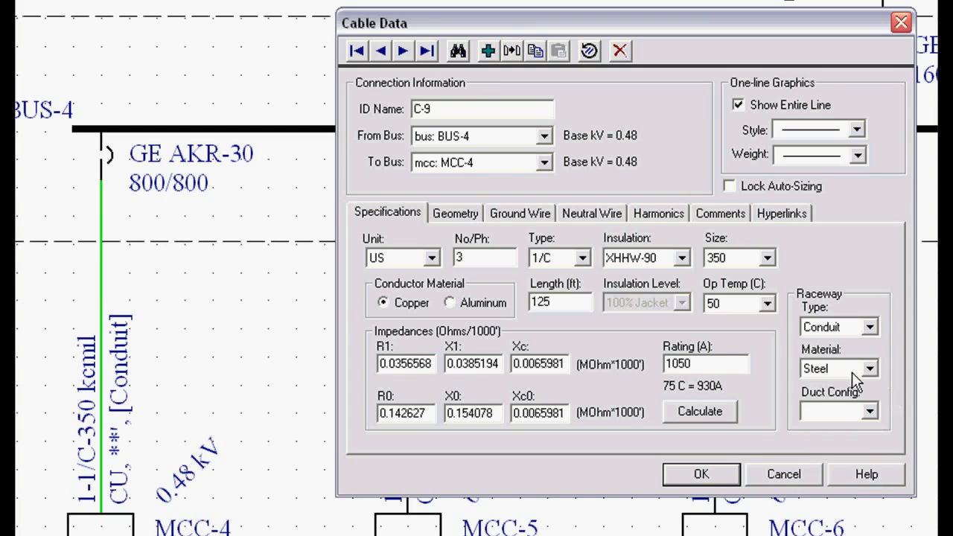
Review C-9's geometry, ground wire, neutral and harmonics settings, ending on Specifications.
{"action": "left_click", "coordinate": [455, 213]}
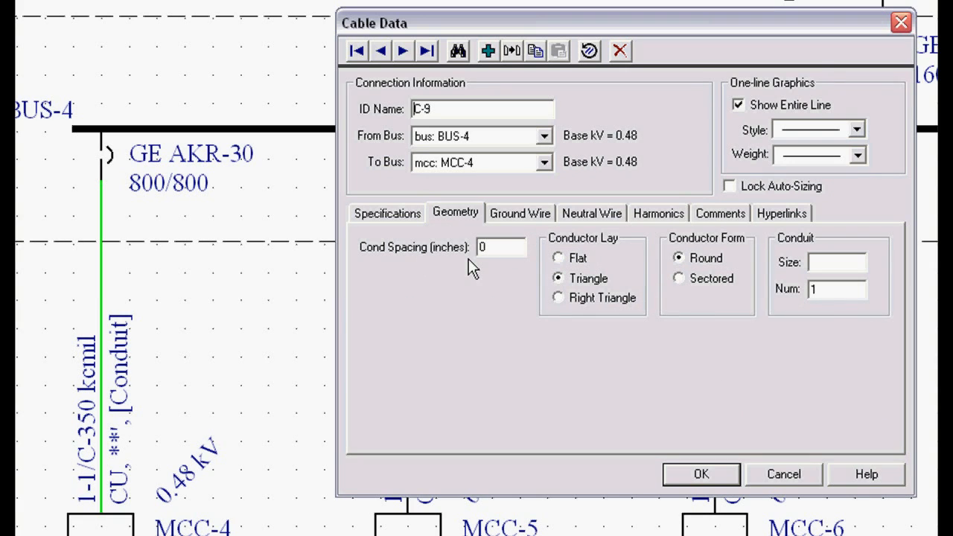
{"action": "mouse_move", "coordinate": [529, 281]}
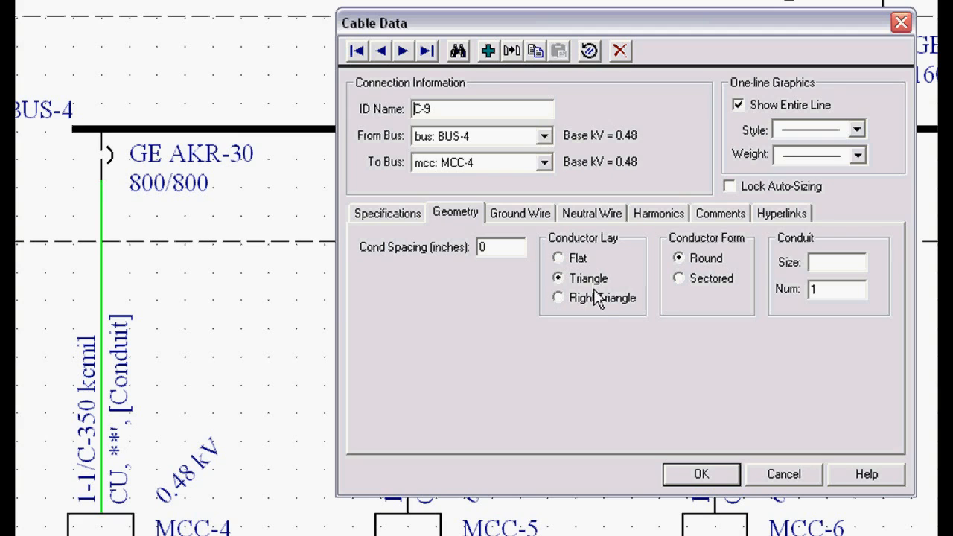
{"action": "mouse_move", "coordinate": [602, 318]}
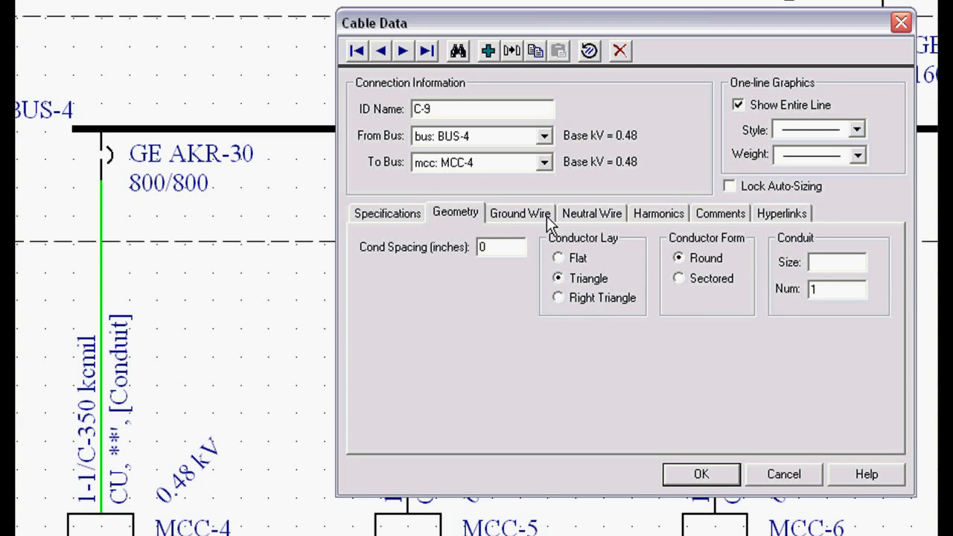
{"action": "left_click", "coordinate": [520, 213]}
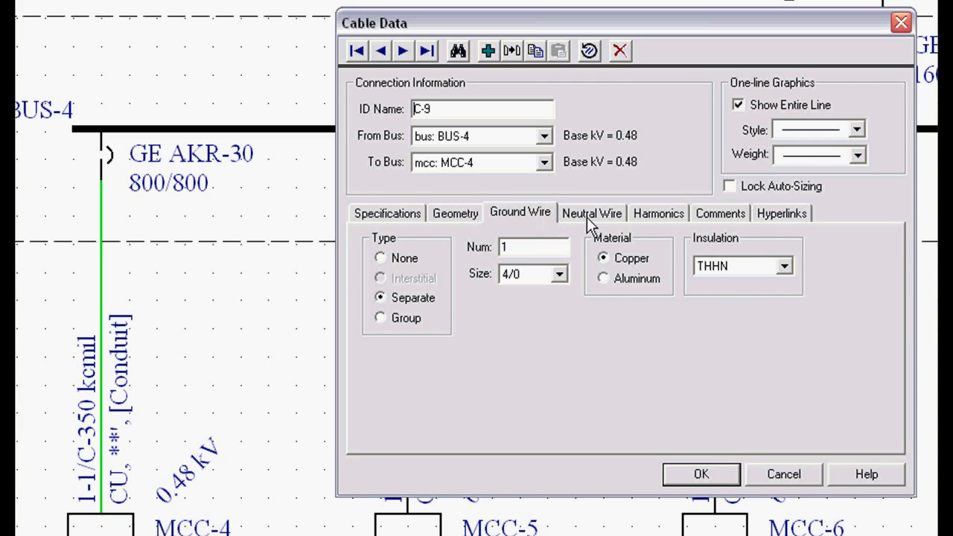
{"action": "left_click", "coordinate": [591, 213]}
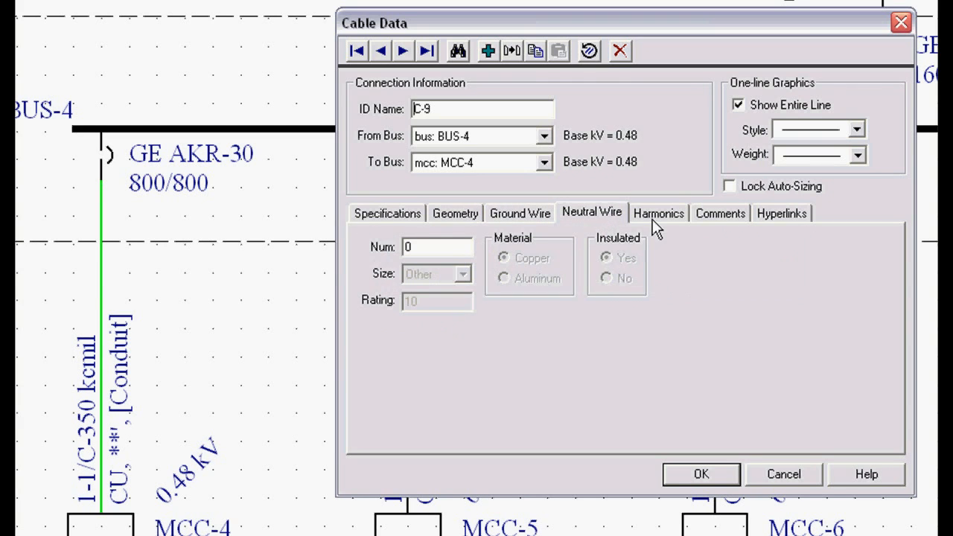
{"action": "left_click", "coordinate": [658, 213]}
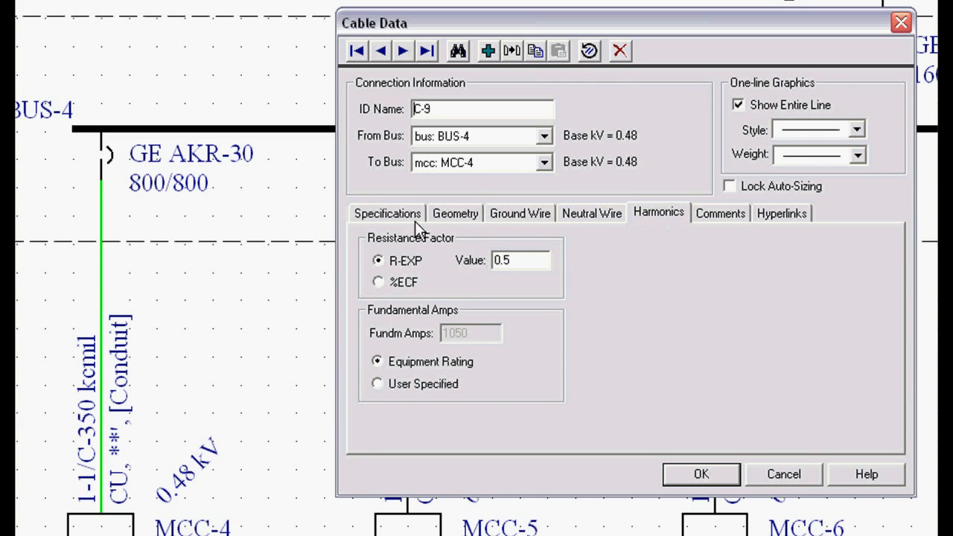
{"action": "mouse_move", "coordinate": [601, 238]}
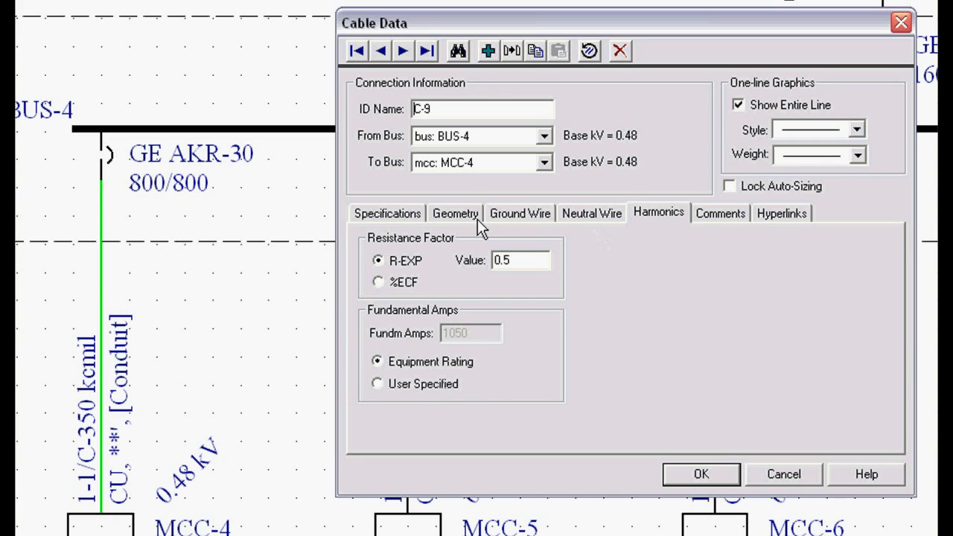
{"action": "left_click", "coordinate": [386, 213]}
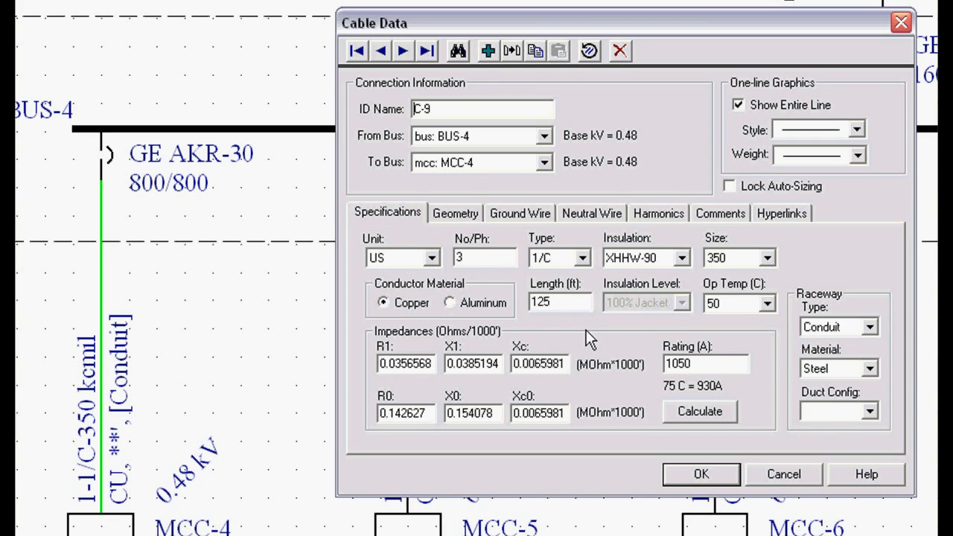
{"action": "mouse_move", "coordinate": [871, 151]}
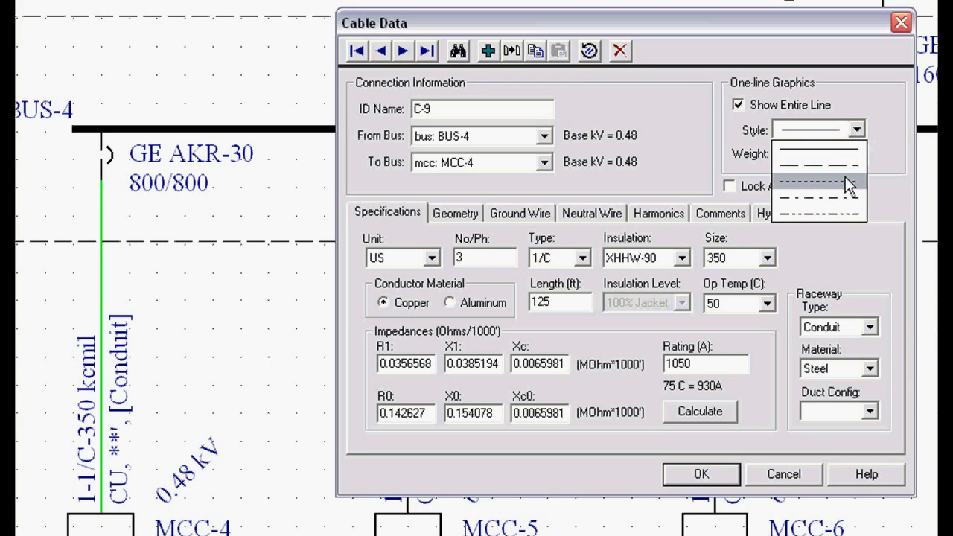
Set the cable's one-line graphics to a heavy dashed line and apply it.
{"action": "left_click", "coordinate": [819, 178]}
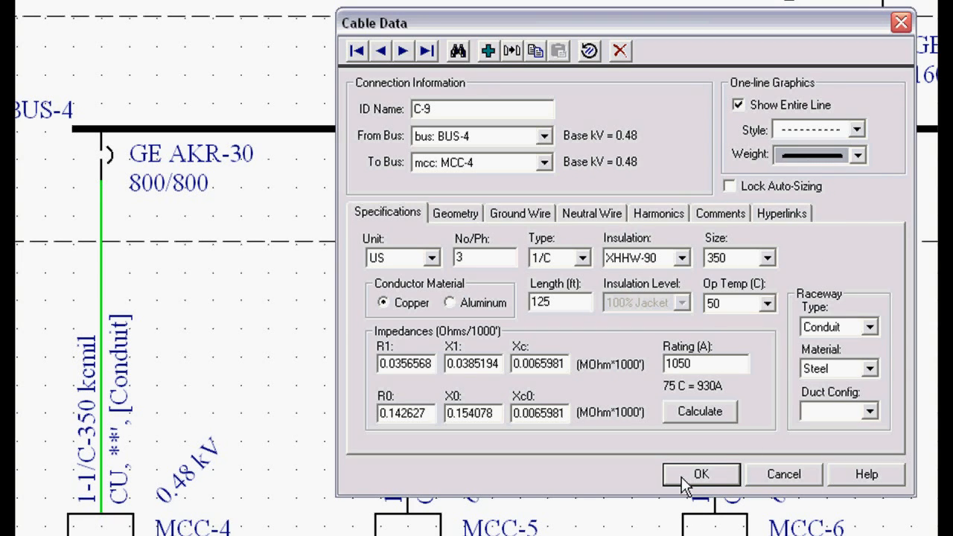
{"action": "left_click", "coordinate": [700, 474]}
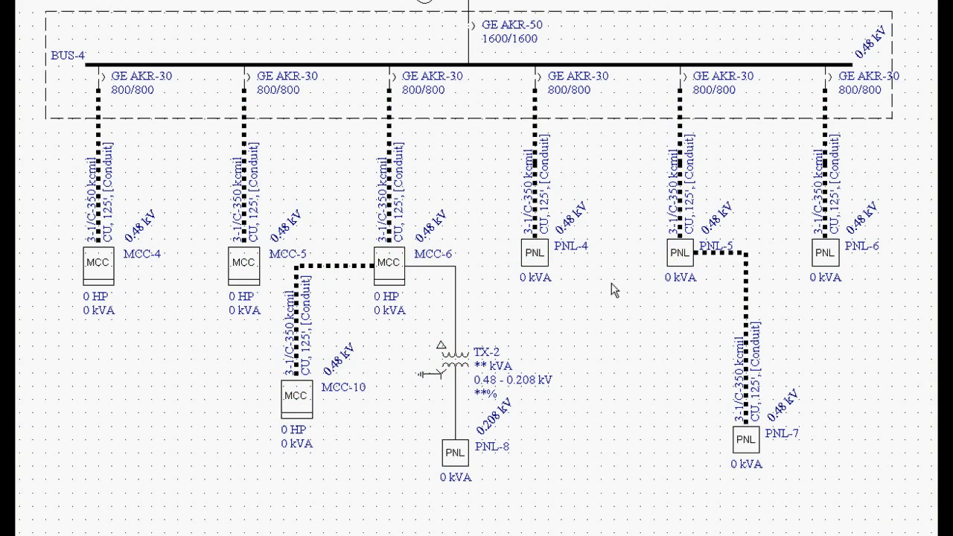
{"action": "scroll", "scroll_direction": "down", "scroll_amount": 3}
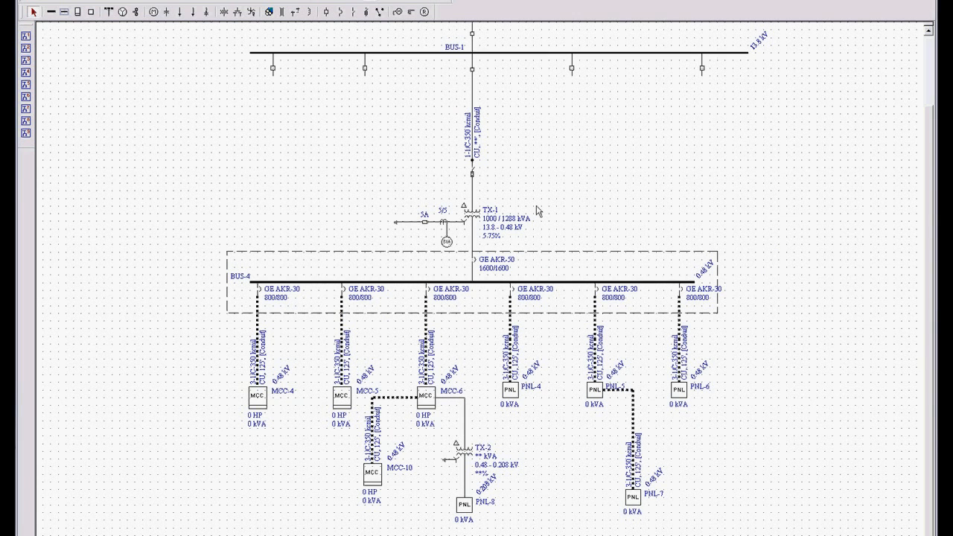
{"action": "scroll", "scroll_direction": "down", "scroll_amount": 3}
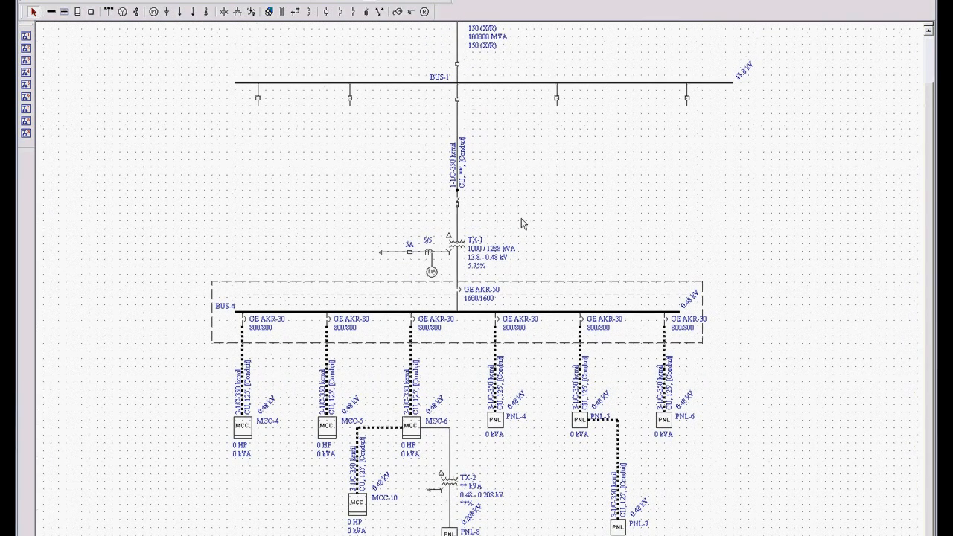
{"action": "mouse_move", "coordinate": [474, 200]}
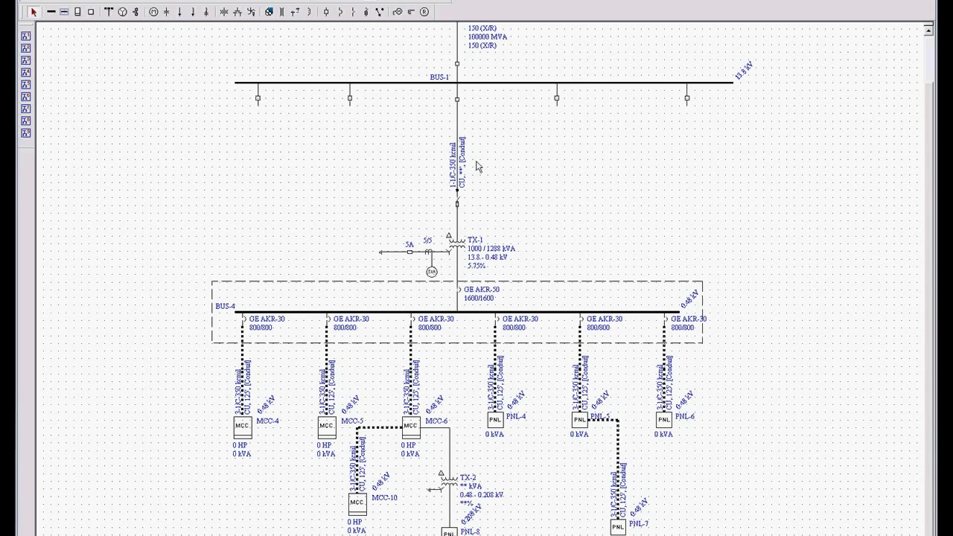
{"action": "mouse_move", "coordinate": [472, 207]}
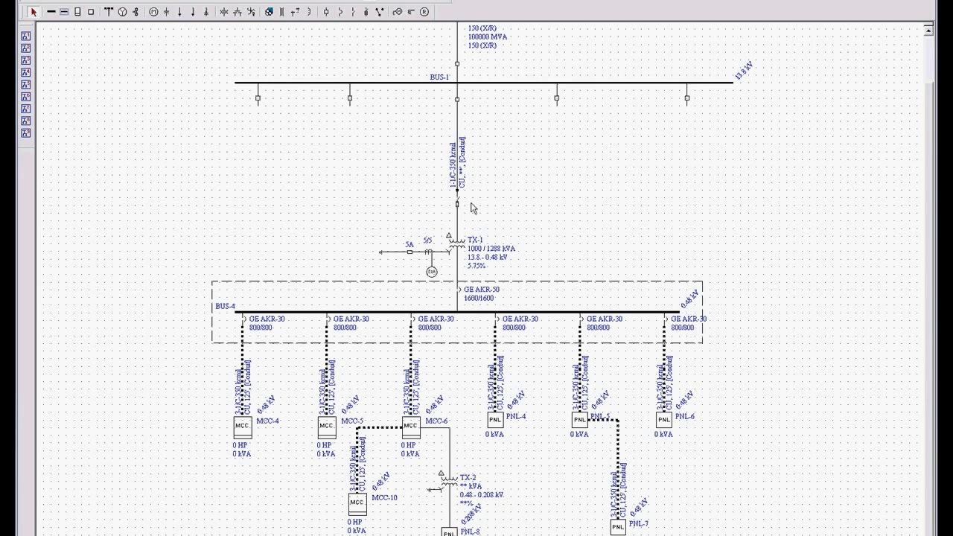
{"action": "mouse_move", "coordinate": [510, 280]}
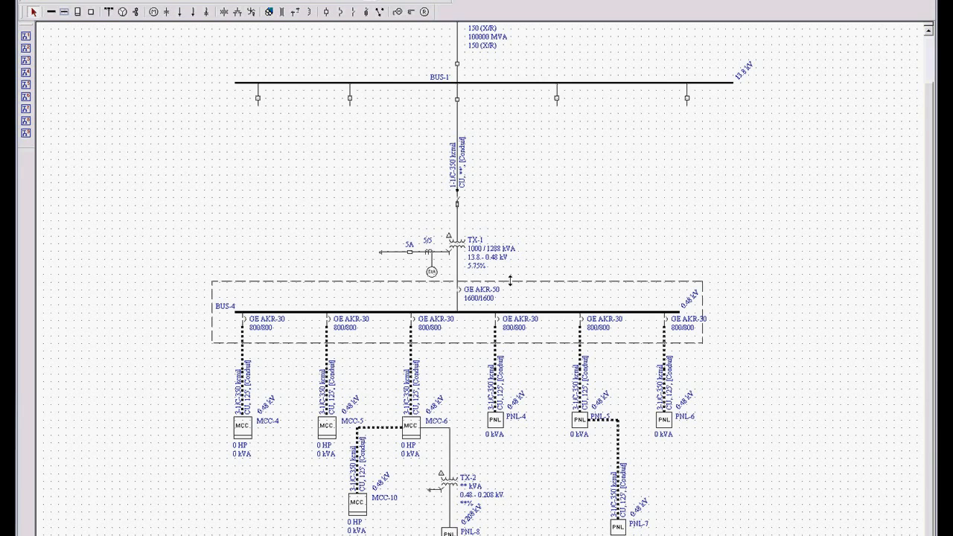
{"action": "mouse_move", "coordinate": [518, 251]}
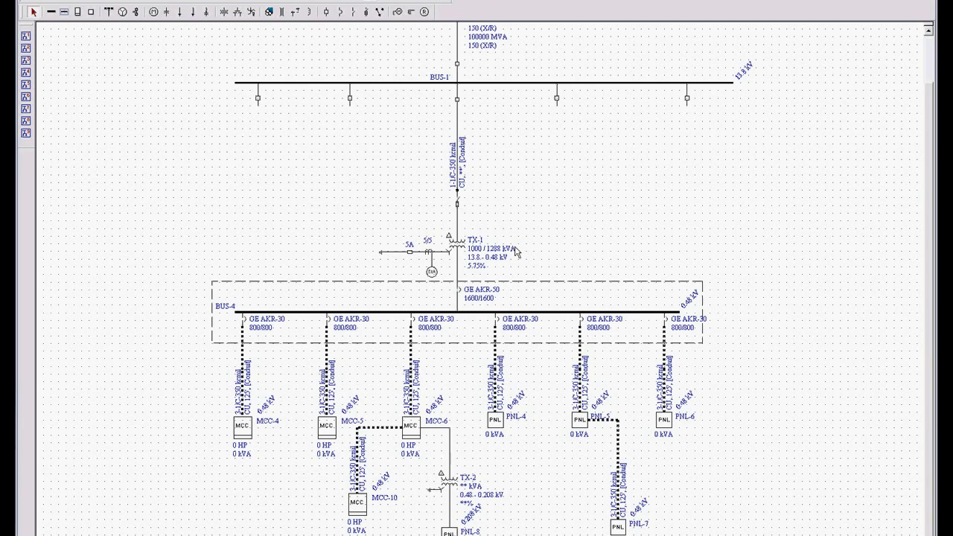
{"action": "mouse_move", "coordinate": [447, 256]}
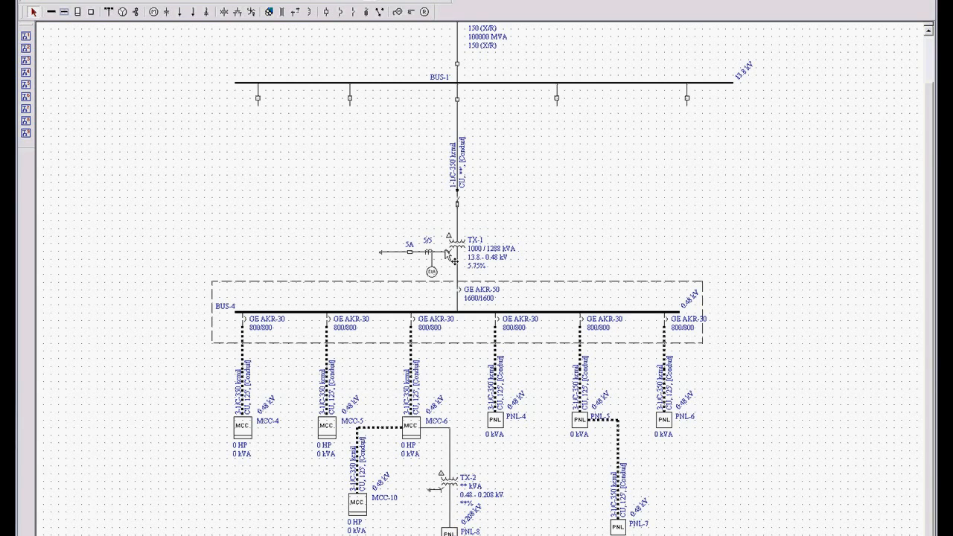
{"action": "mouse_move", "coordinate": [447, 276]}
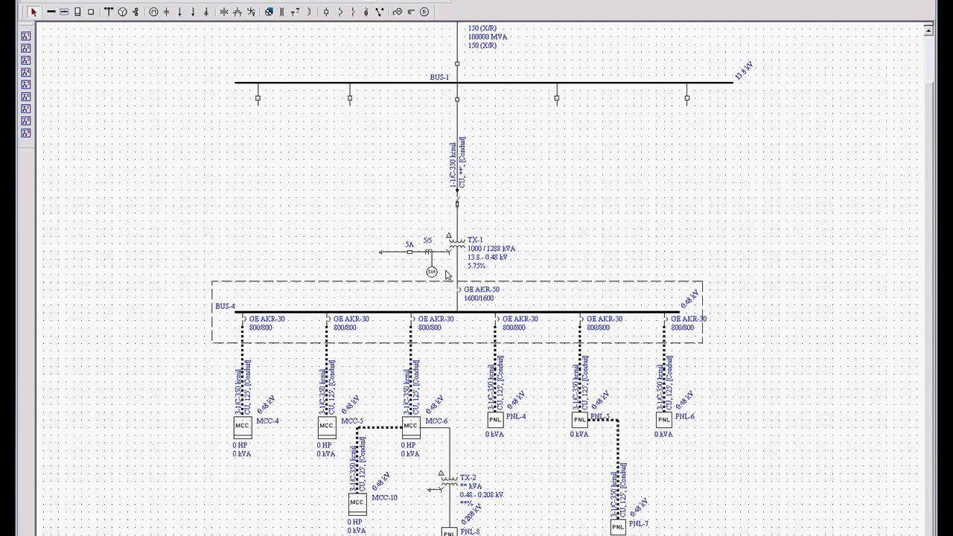
{"action": "mouse_move", "coordinate": [505, 273]}
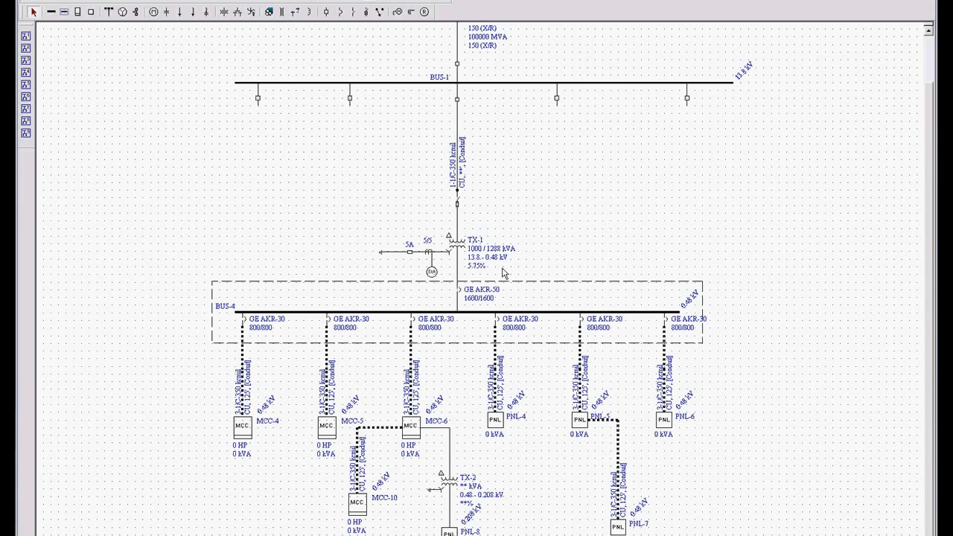
{"action": "mouse_move", "coordinate": [460, 393]}
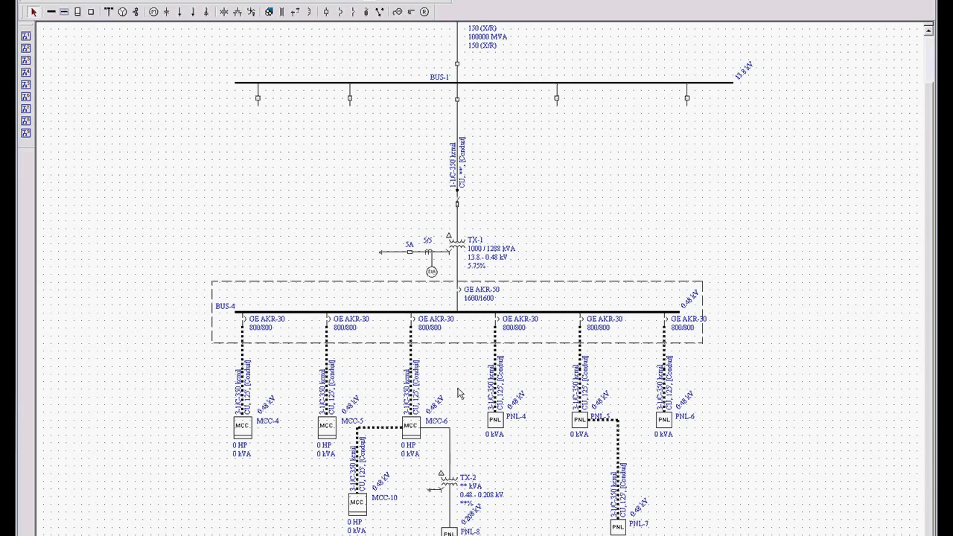
{"action": "mouse_move", "coordinate": [352, 282]}
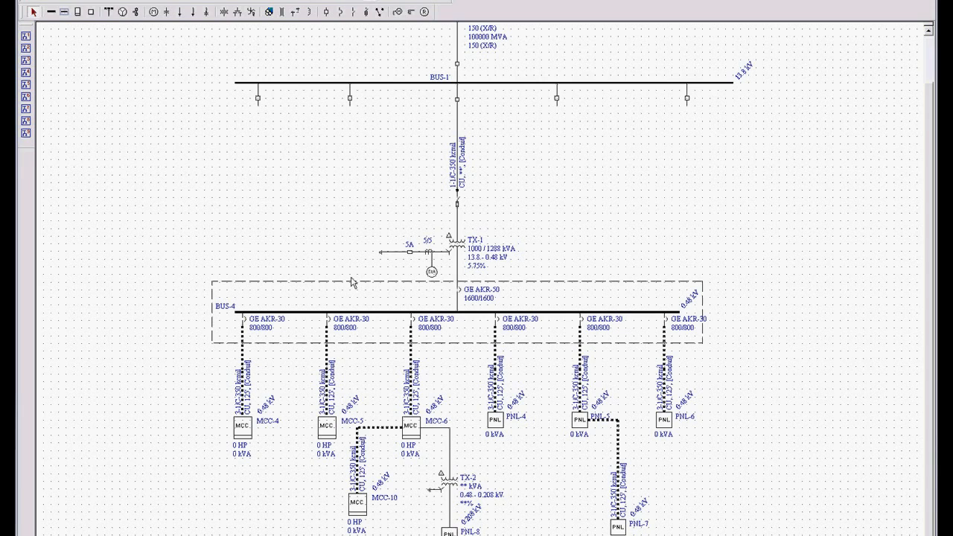
{"action": "mouse_move", "coordinate": [460, 324]}
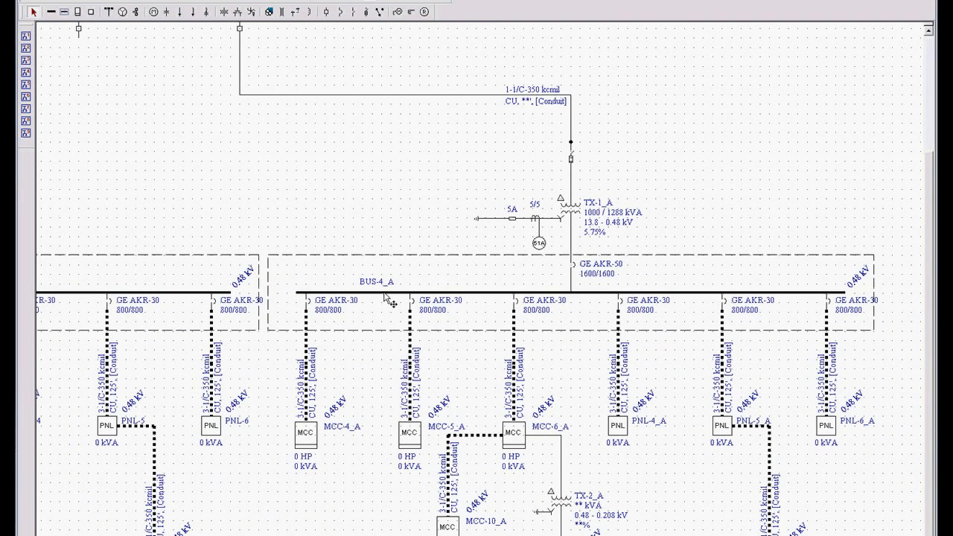
Change the ID name of copied bus BUS-4_A to SWG-23 and confirm.
{"action": "double_click", "coordinate": [376, 288]}
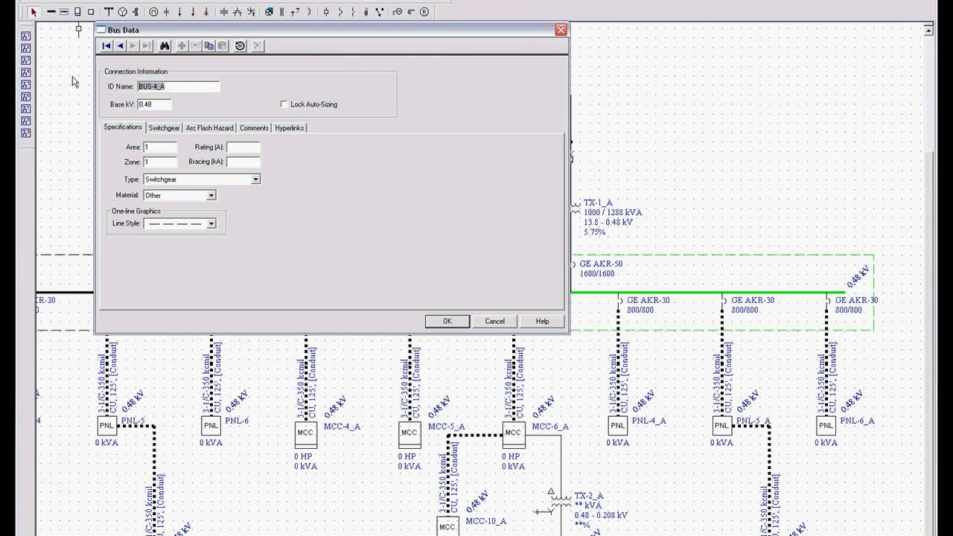
{"action": "type", "text": "SW"}
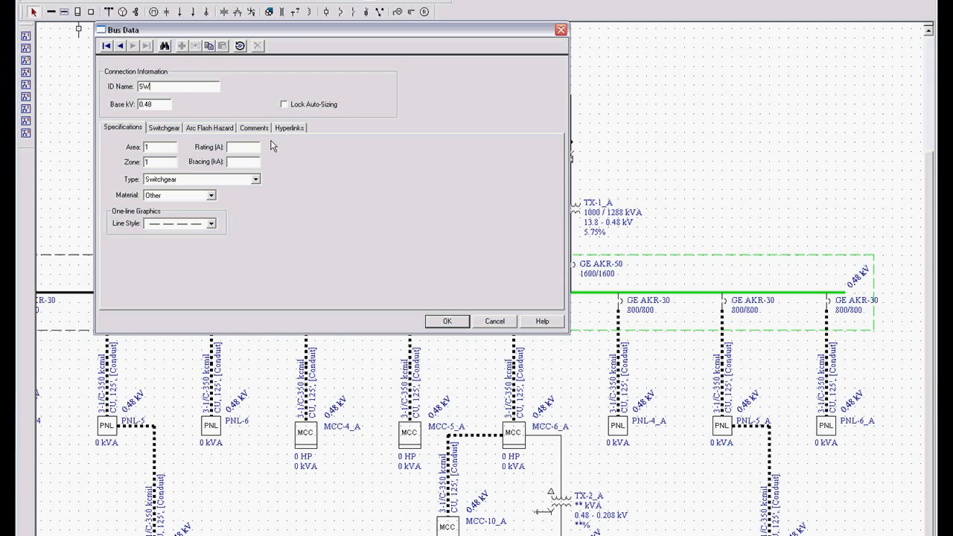
{"action": "type", "text": "SWG-23"}
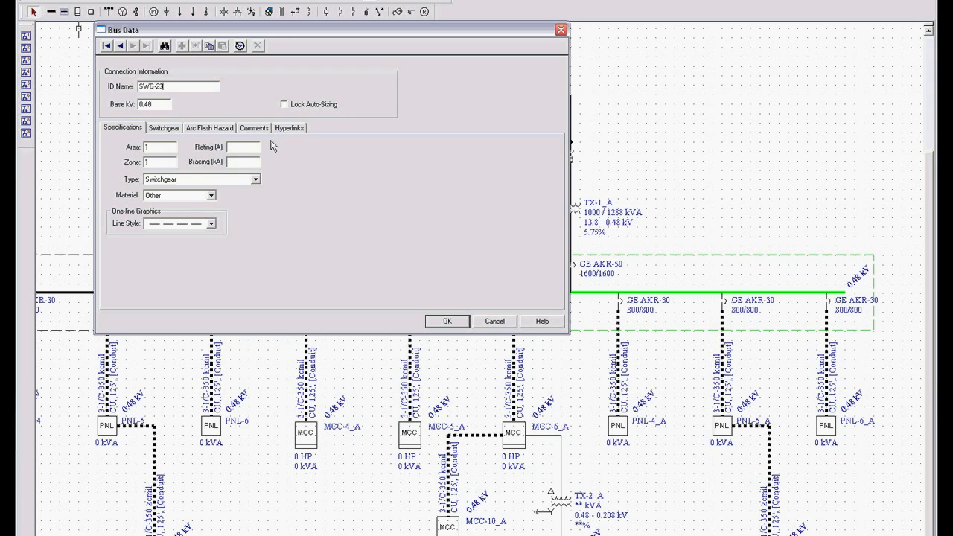
{"action": "left_click", "coordinate": [447, 321]}
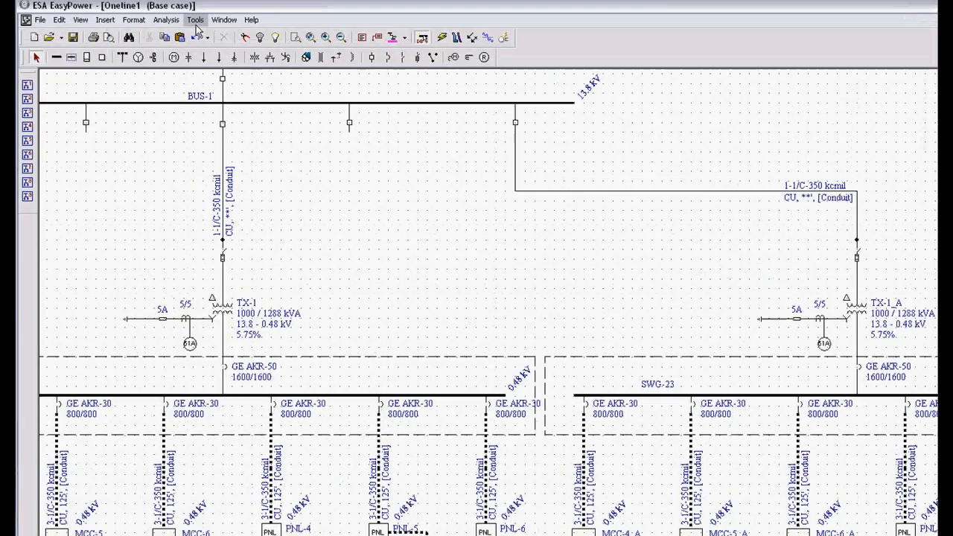
{"action": "left_click", "coordinate": [195, 19]}
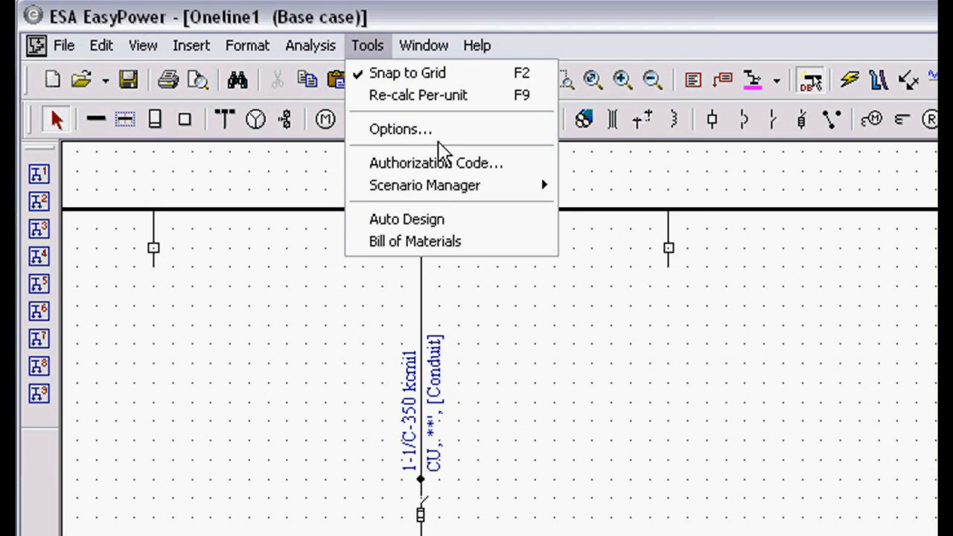
{"action": "left_click", "coordinate": [400, 128]}
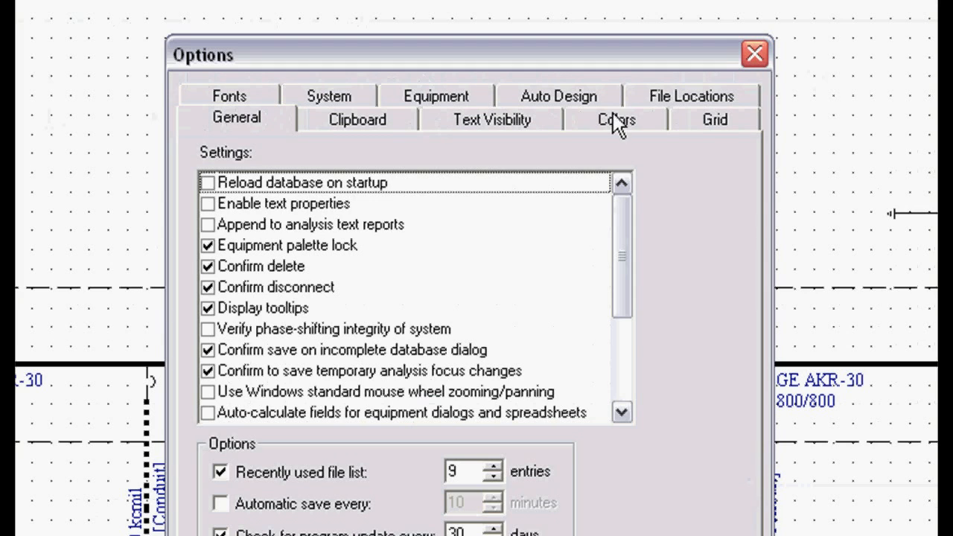
{"action": "left_click", "coordinate": [616, 119]}
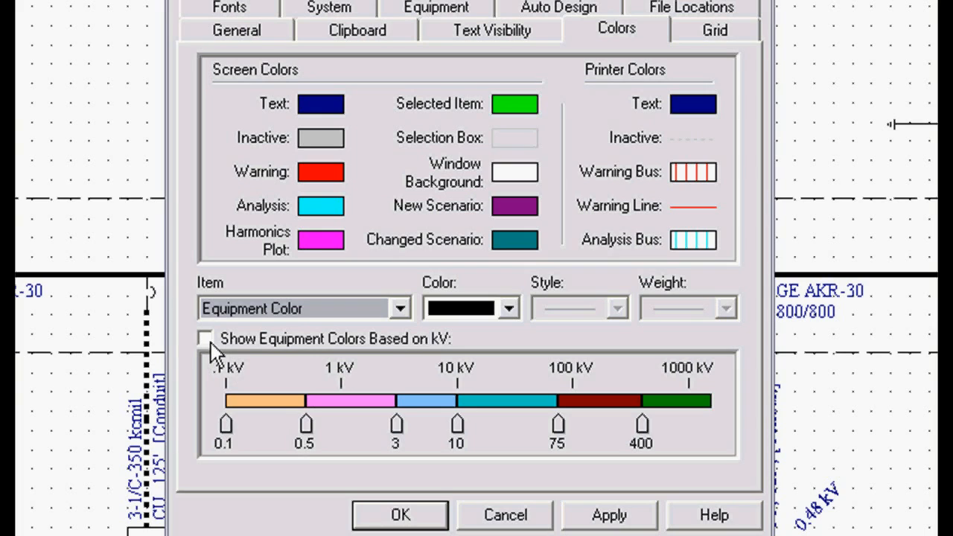
{"action": "left_click", "coordinate": [205, 338]}
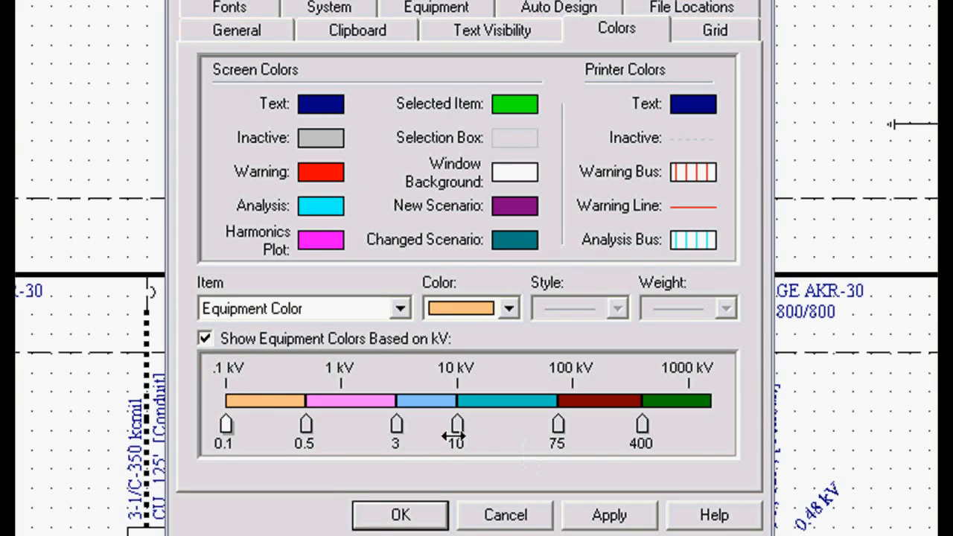
{"action": "mouse_move", "coordinate": [497, 443]}
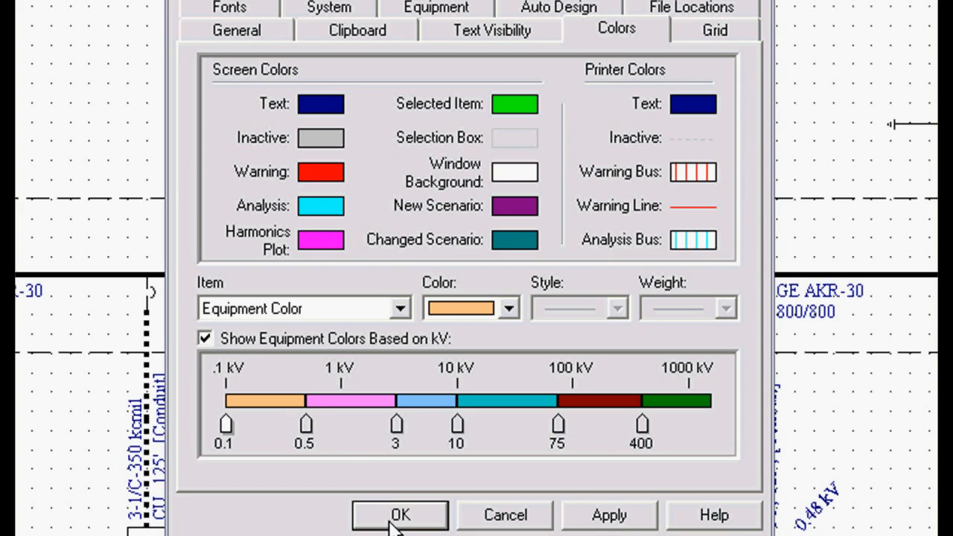
{"action": "left_click", "coordinate": [399, 515]}
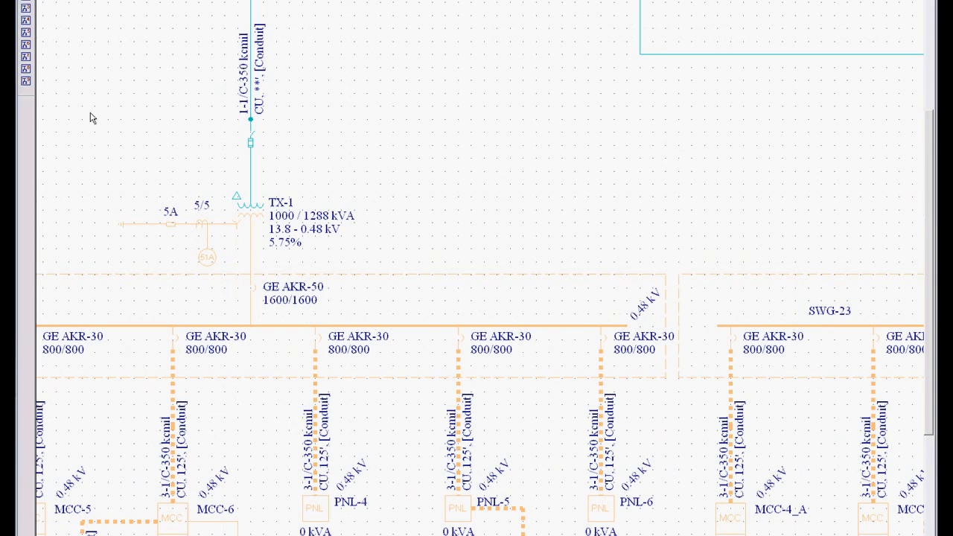
{"action": "mouse_move", "coordinate": [449, 197]}
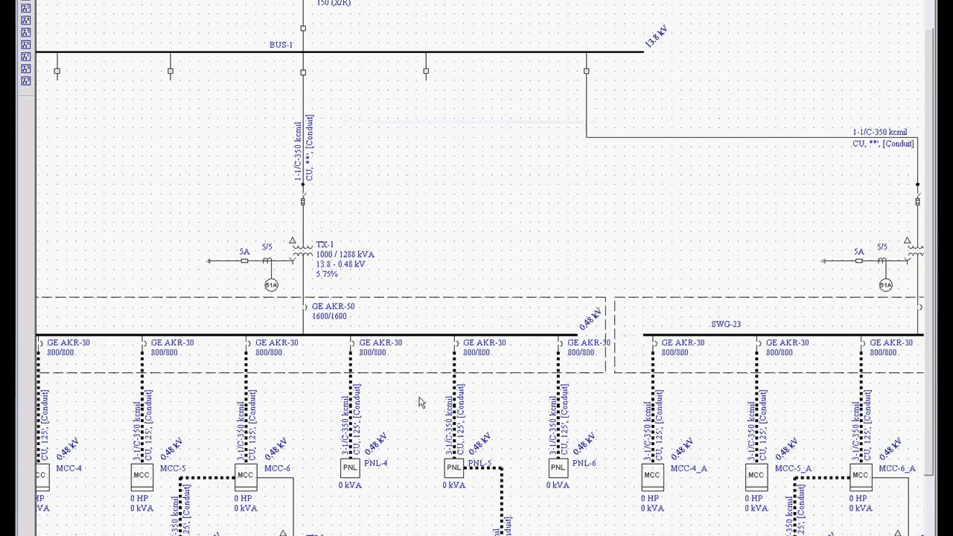
{"action": "scroll", "scroll_direction": "down", "scroll_amount": 3}
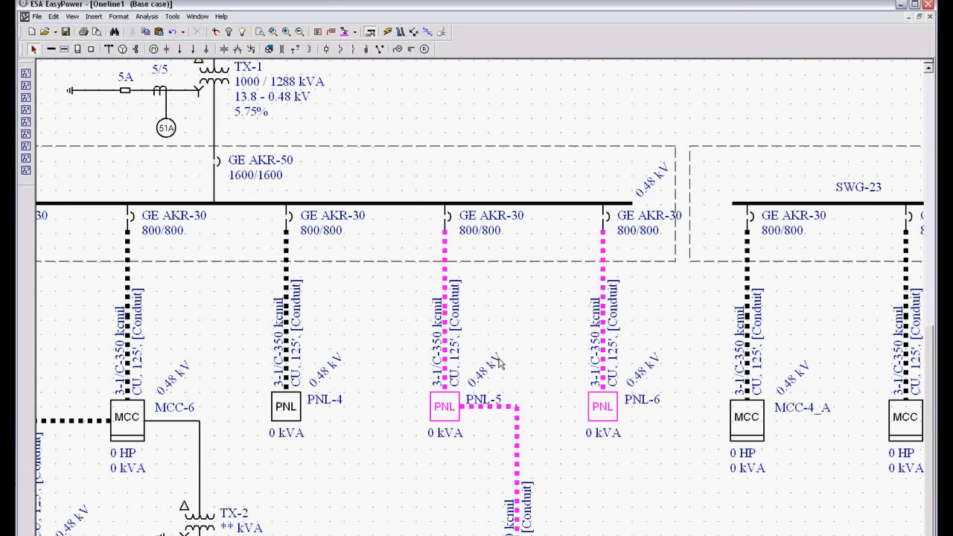
{"action": "mouse_move", "coordinate": [511, 370]}
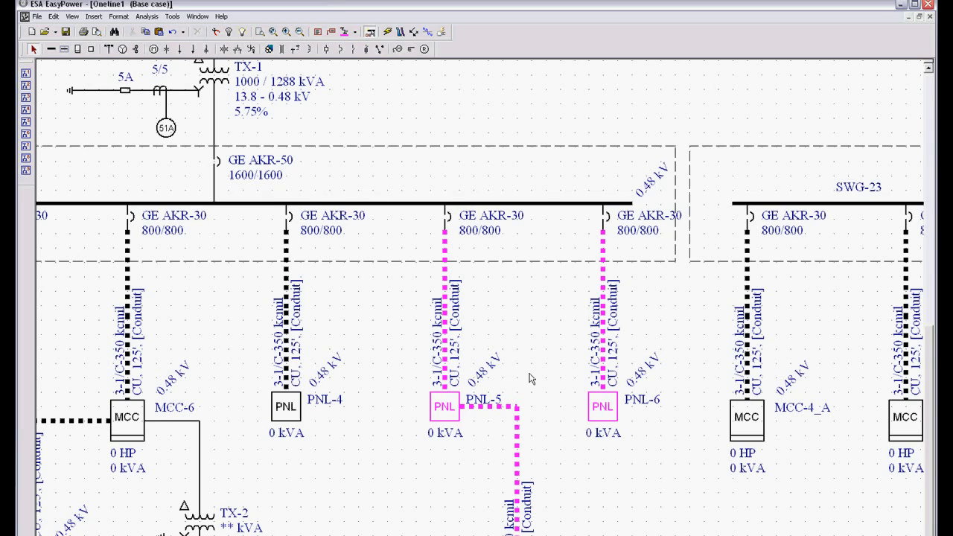
{"action": "mouse_move", "coordinate": [536, 374]}
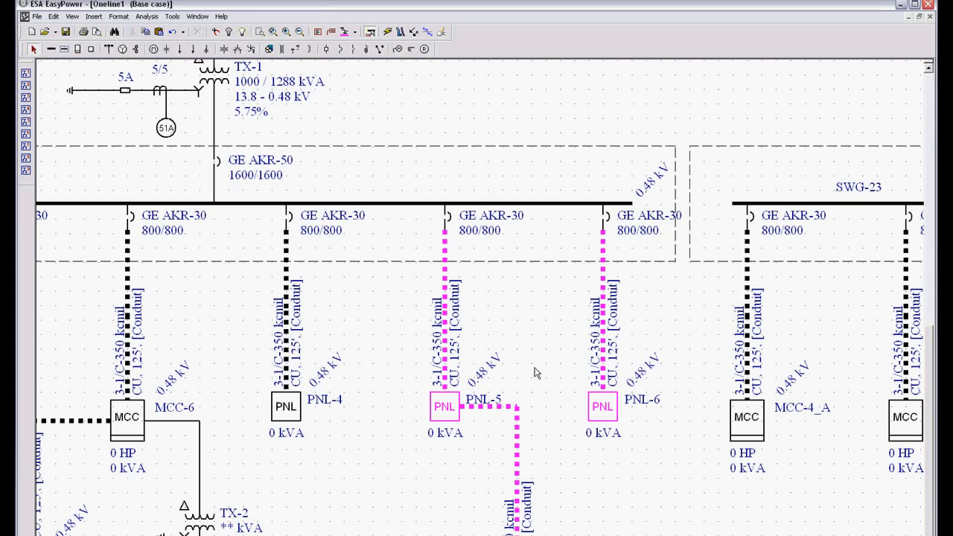
{"action": "mouse_move", "coordinate": [376, 304]}
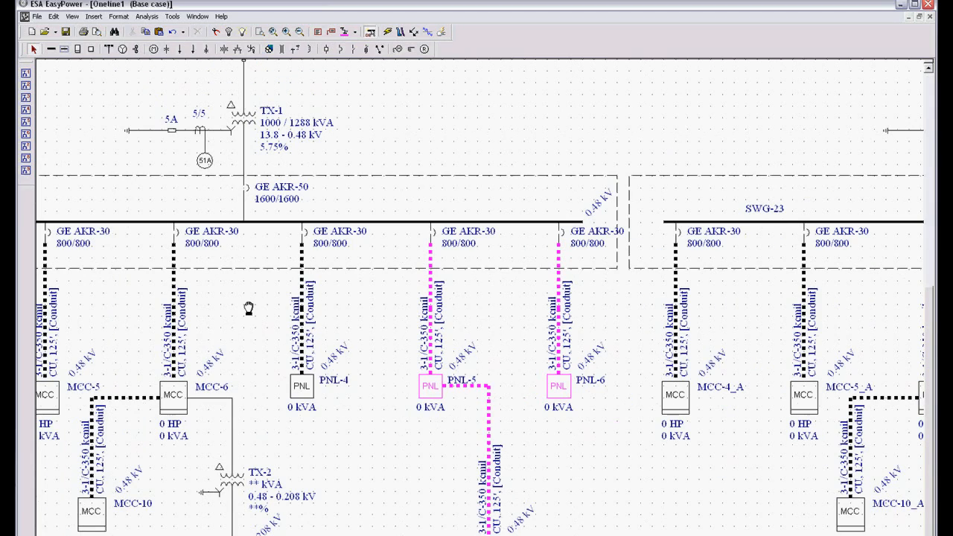
Insert a note reading 'daddsadassad' and position it beside transformer TX-1.
{"action": "scroll", "scroll_direction": "down", "scroll_amount": 3}
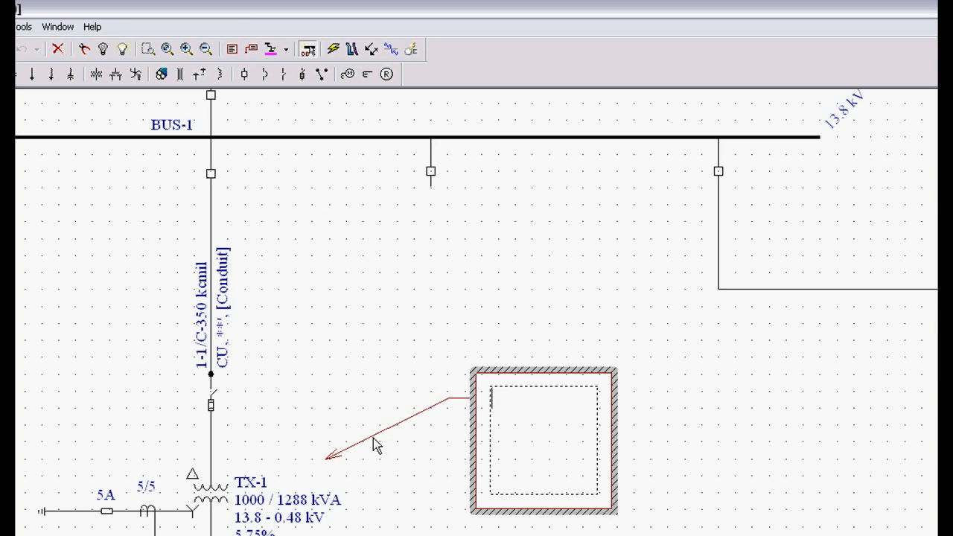
{"action": "type", "text": "daddsadassadadasd"}
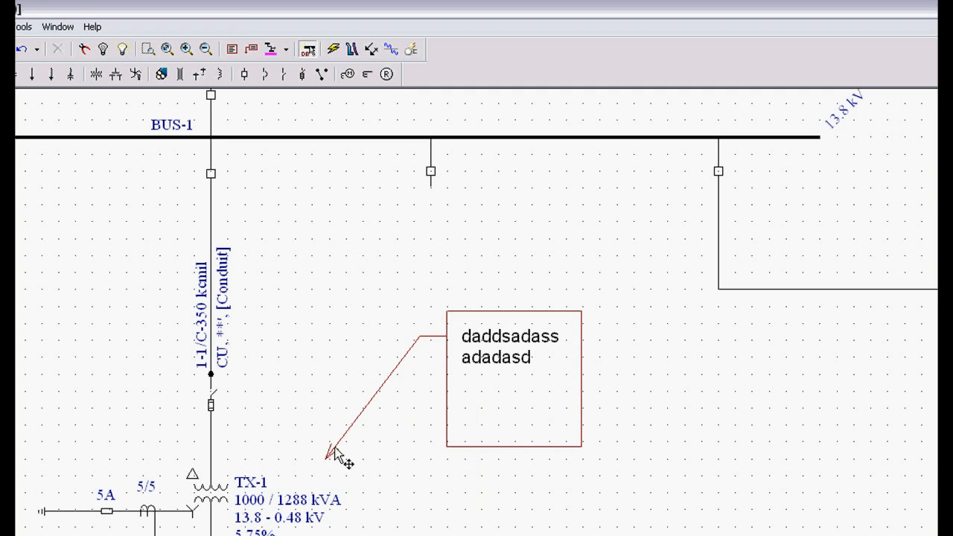
{"action": "left_click_drag", "start_coordinate": [331, 456], "coordinate": [250, 460]}
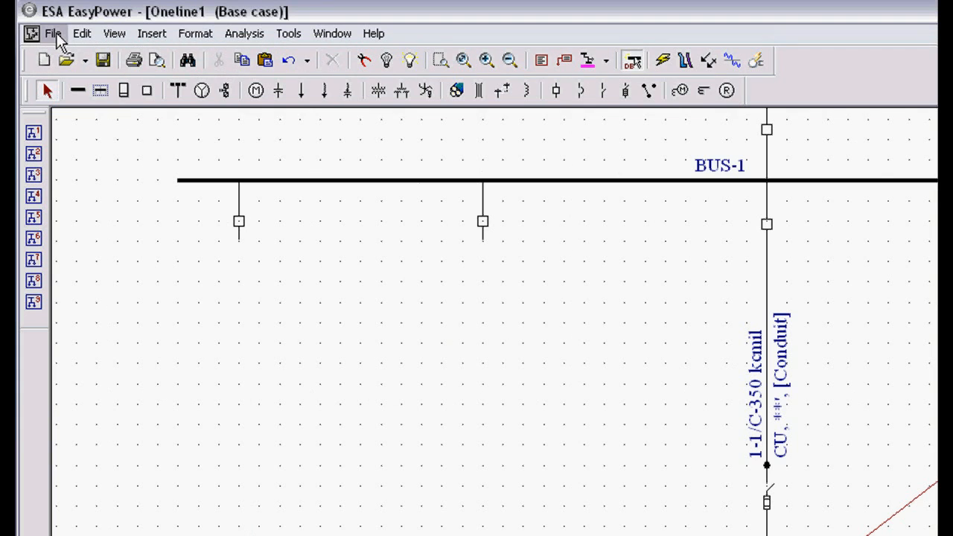
{"action": "left_click", "coordinate": [52, 33]}
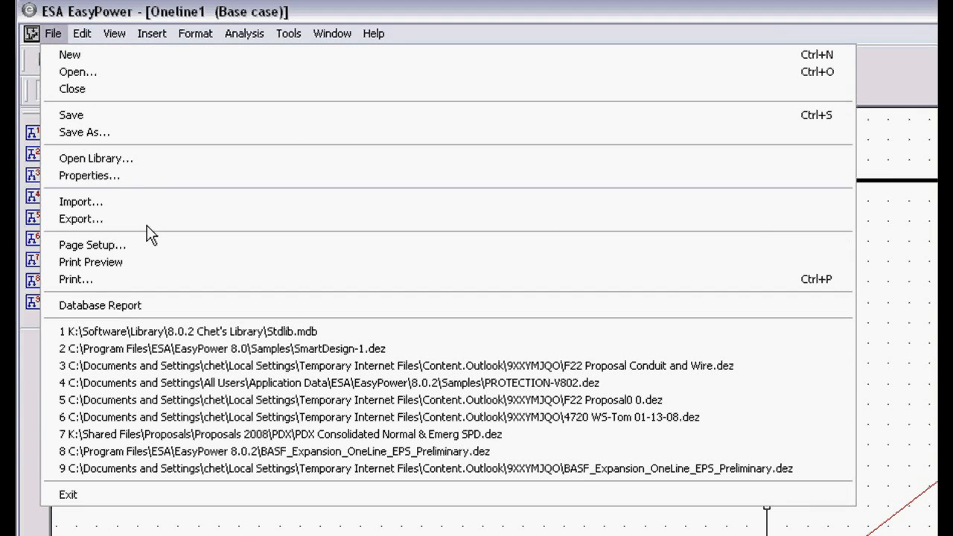
{"action": "mouse_move", "coordinate": [156, 286]}
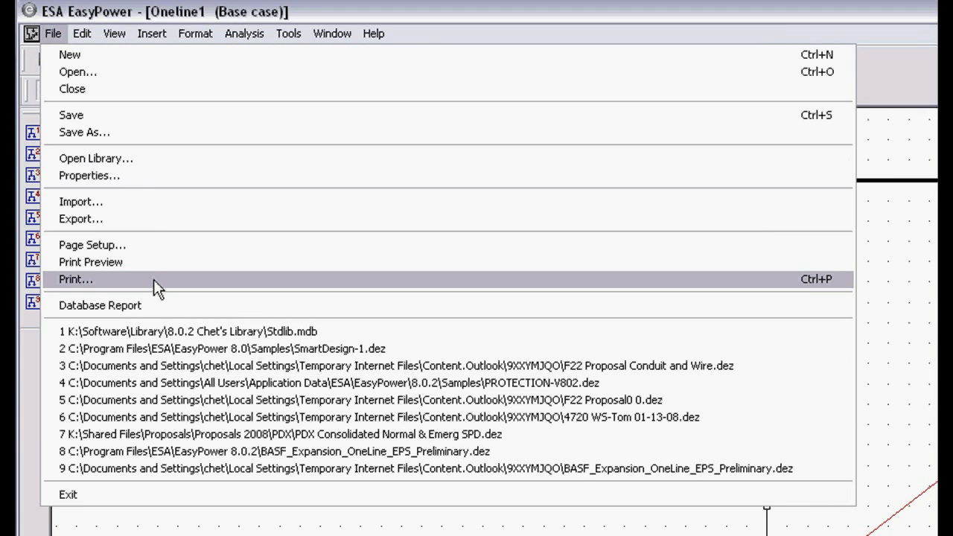
{"action": "left_click", "coordinate": [75, 279]}
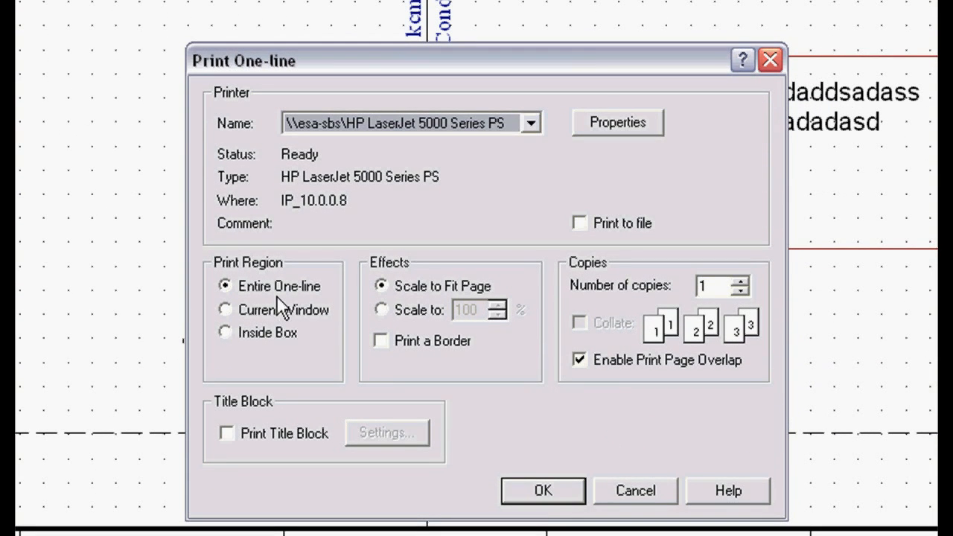
{"action": "mouse_move", "coordinate": [276, 324]}
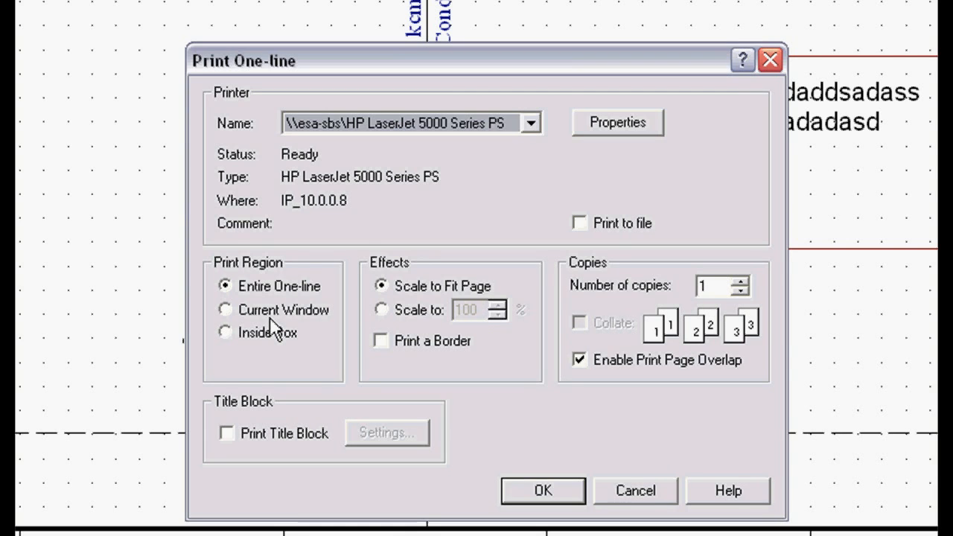
{"action": "mouse_move", "coordinate": [290, 333]}
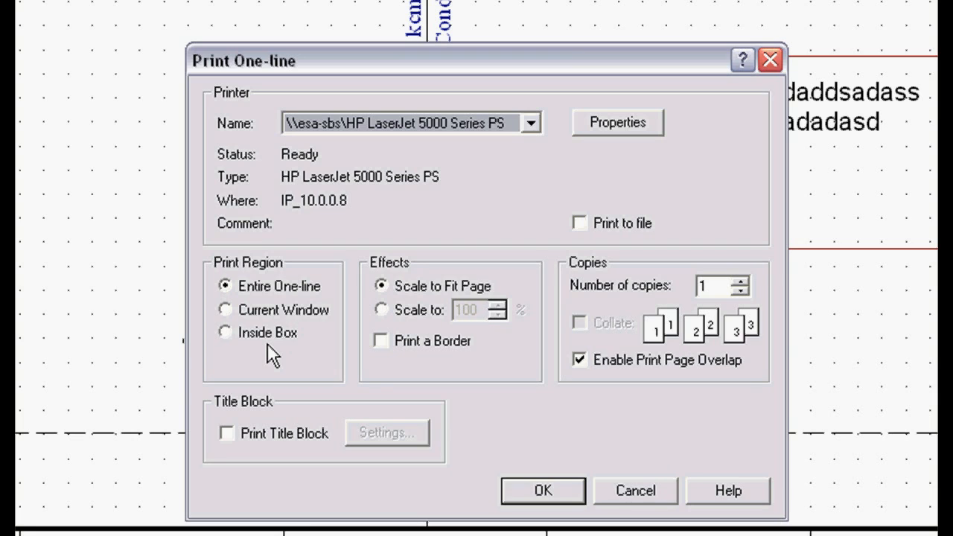
{"action": "mouse_move", "coordinate": [425, 306]}
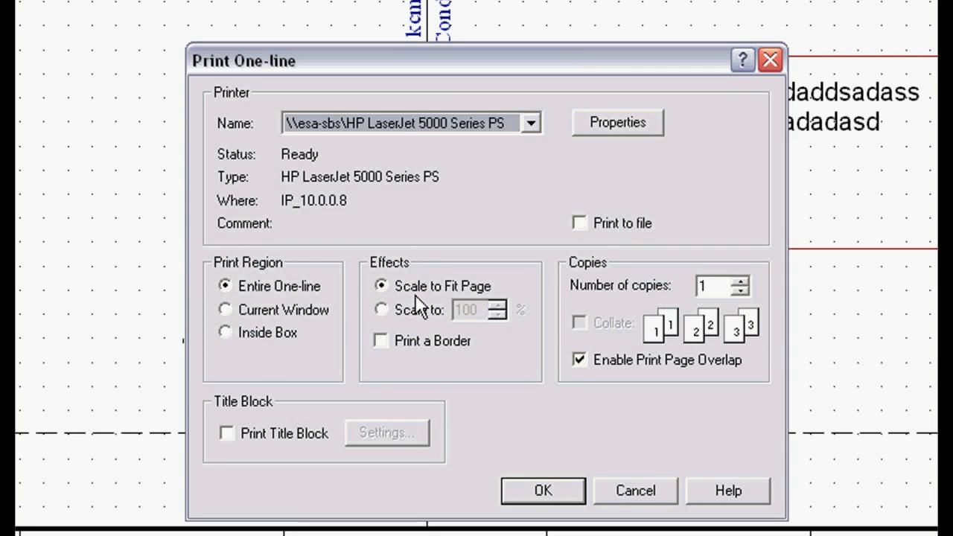
{"action": "mouse_move", "coordinate": [430, 304]}
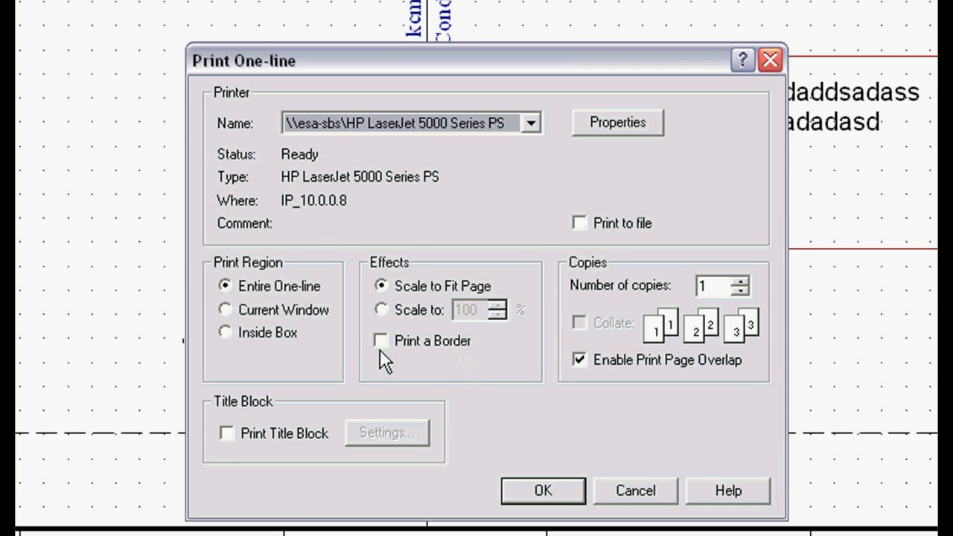
{"action": "left_click", "coordinate": [226, 433]}
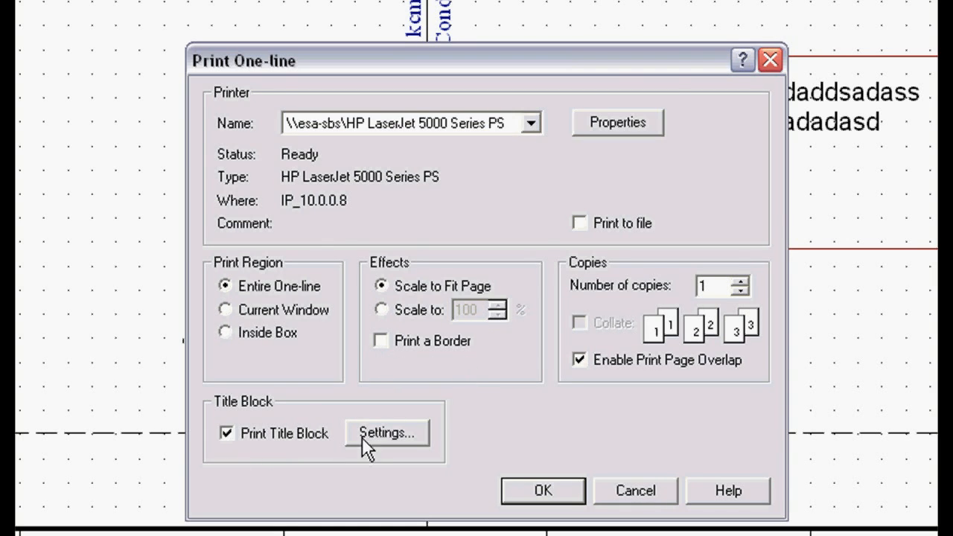
{"action": "left_click", "coordinate": [386, 432]}
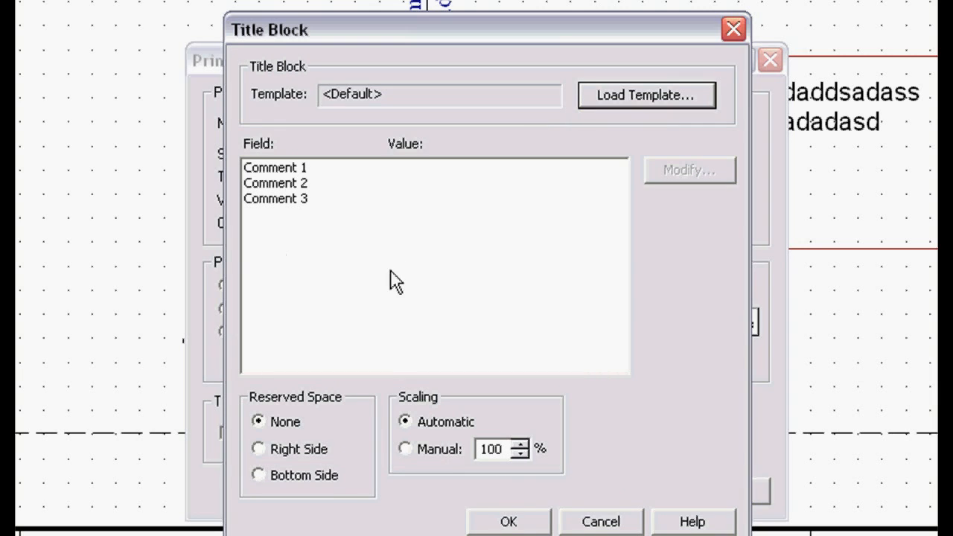
{"action": "mouse_move", "coordinate": [459, 309]}
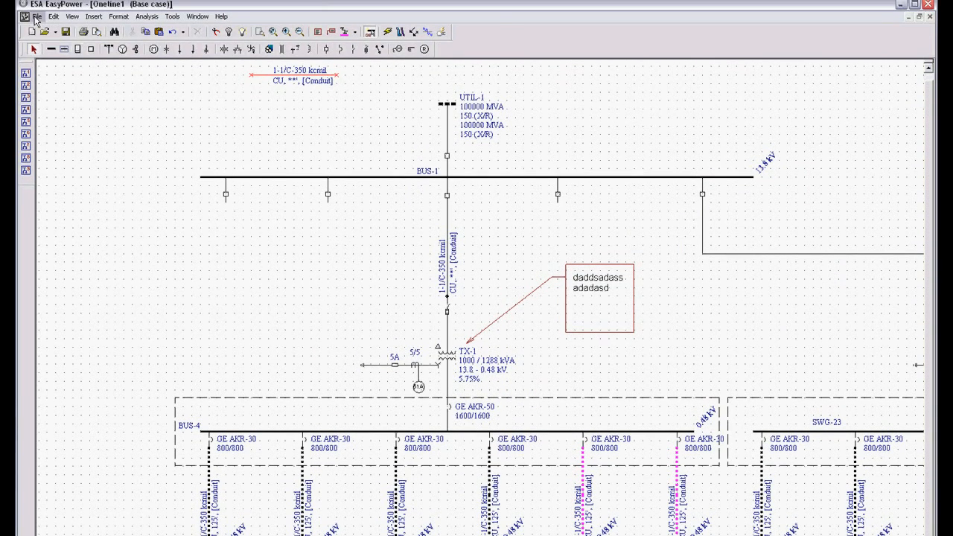
Review the Export dialog's Oneline1.dxf formats, cancel it and reopen the File menu.
{"action": "left_click", "coordinate": [37, 16]}
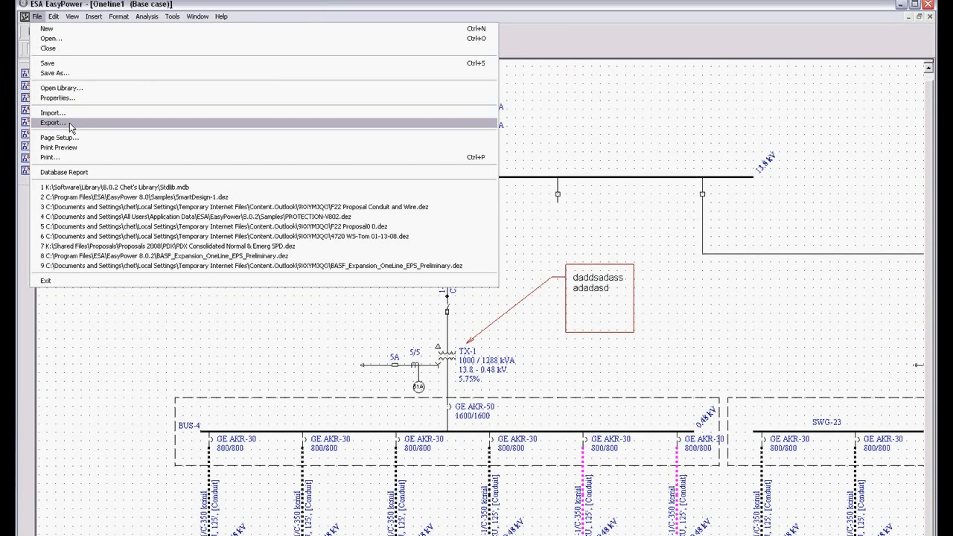
{"action": "left_click", "coordinate": [53, 123]}
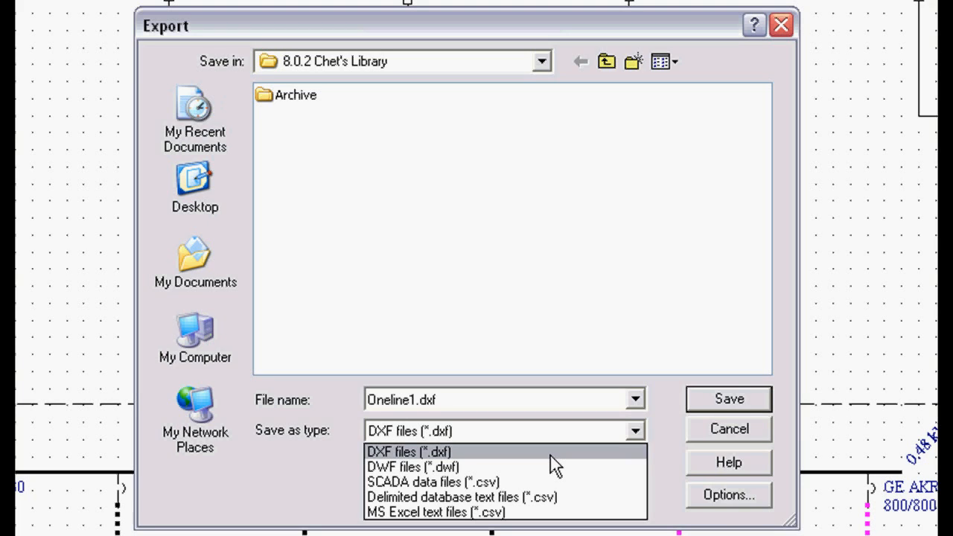
{"action": "mouse_move", "coordinate": [555, 467]}
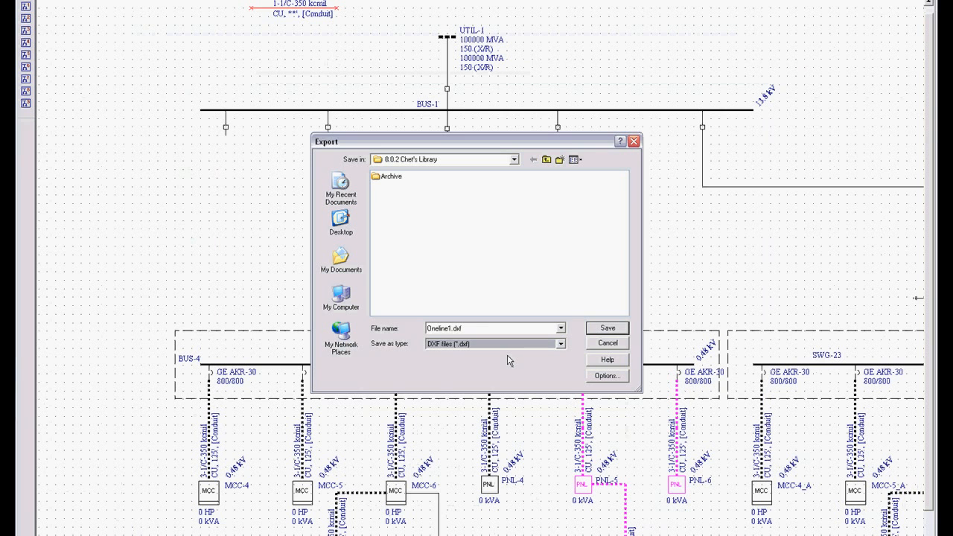
{"action": "left_click", "coordinate": [607, 342]}
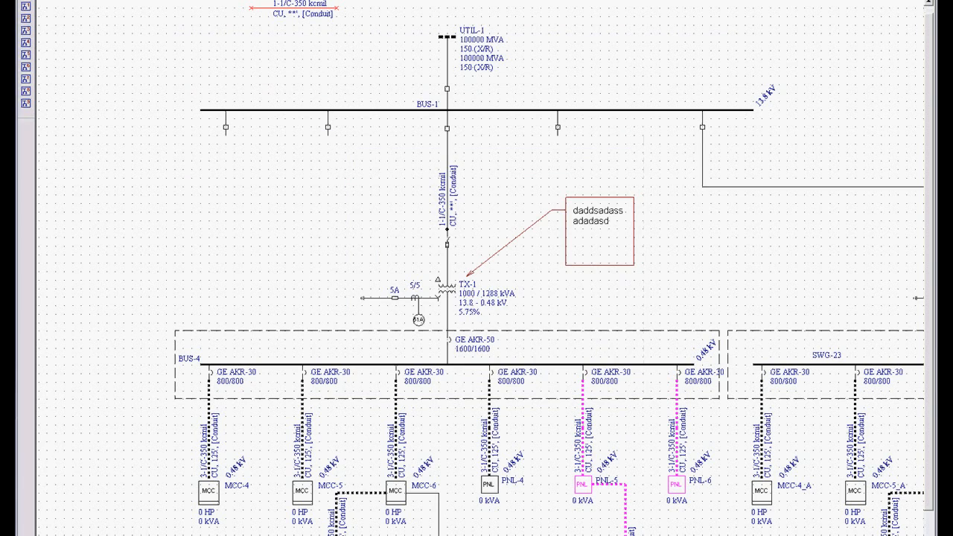
{"action": "left_click", "coordinate": [36, 16]}
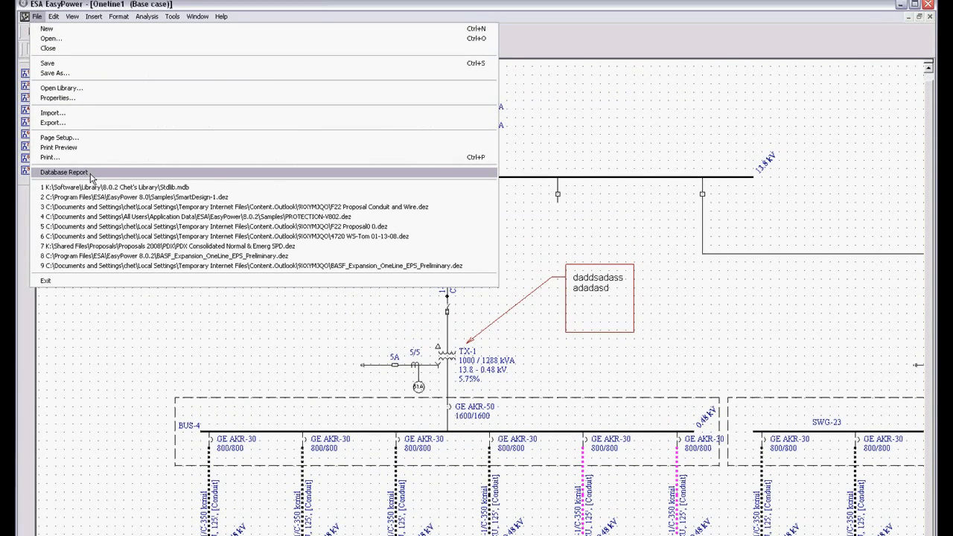
Run the Database Report, browse the transformer sheet and close TX-2's data unchanged.
{"action": "left_click", "coordinate": [64, 172]}
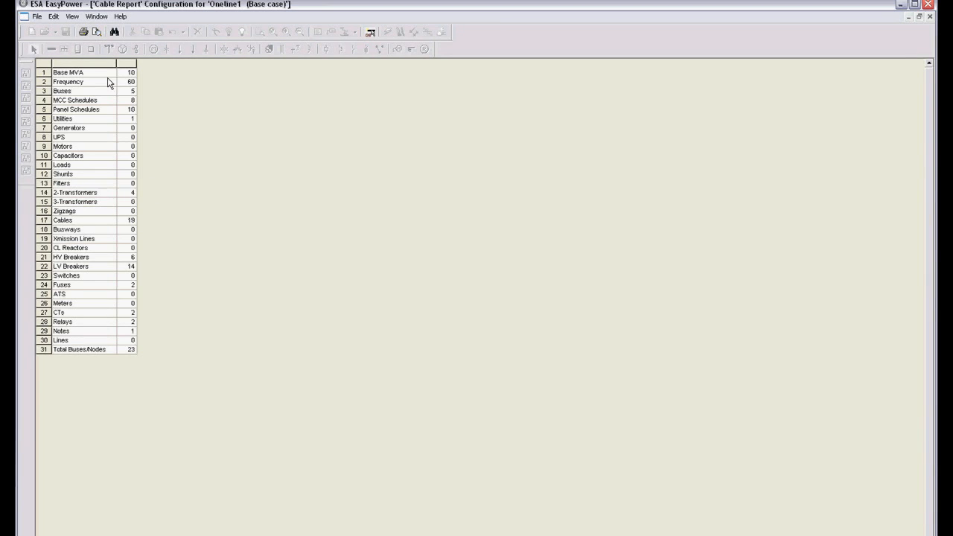
{"action": "mouse_move", "coordinate": [107, 211]}
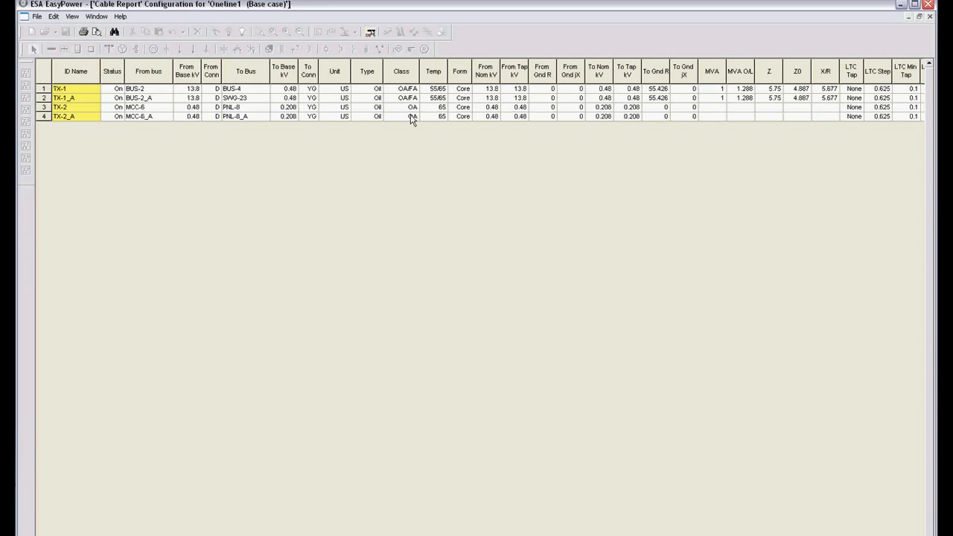
{"action": "mouse_move", "coordinate": [386, 123]}
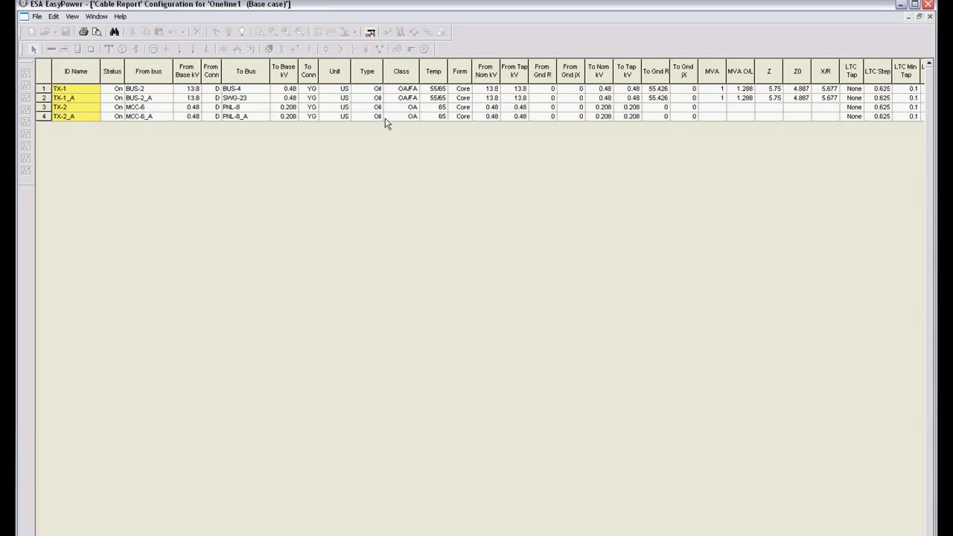
{"action": "mouse_move", "coordinate": [566, 131]}
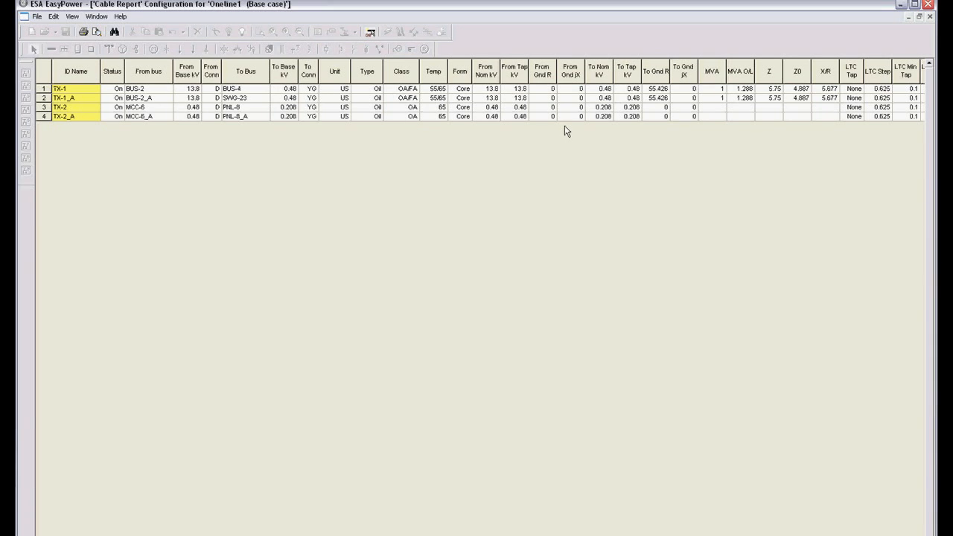
{"action": "mouse_move", "coordinate": [547, 141]}
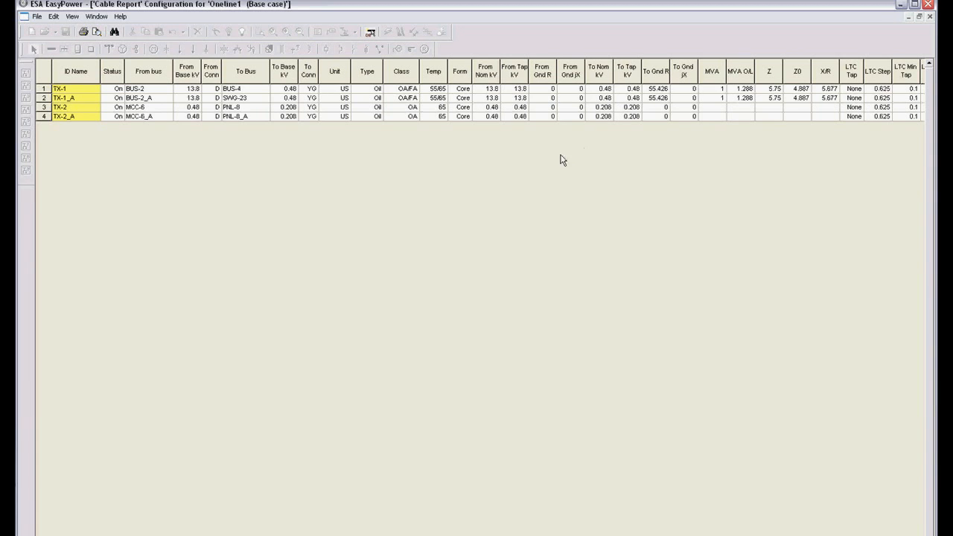
{"action": "mouse_move", "coordinate": [559, 147]}
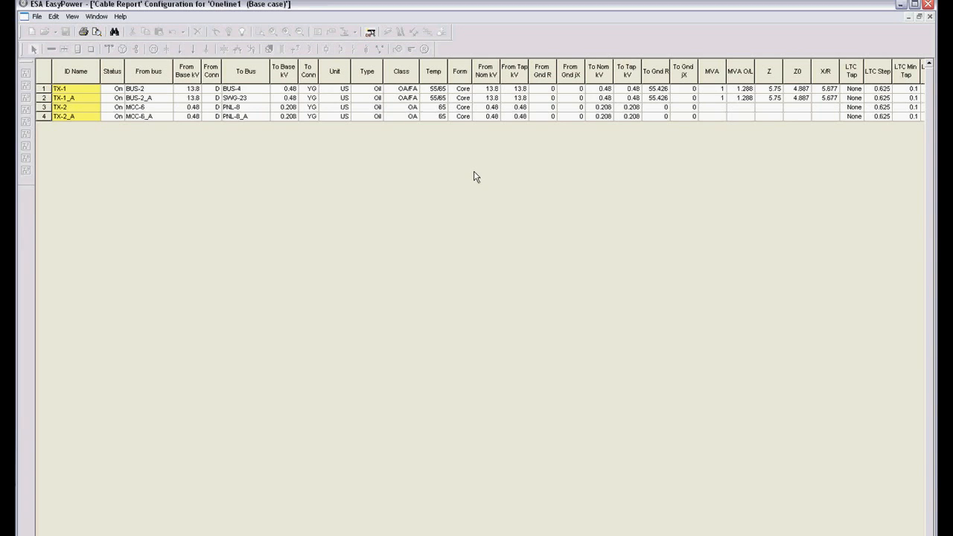
{"action": "mouse_move", "coordinate": [471, 174]}
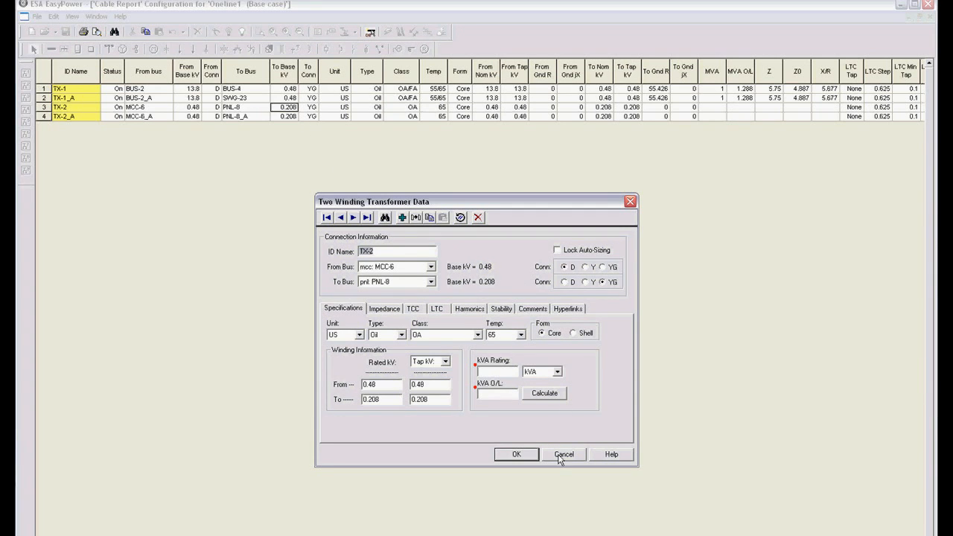
{"action": "left_click", "coordinate": [564, 454]}
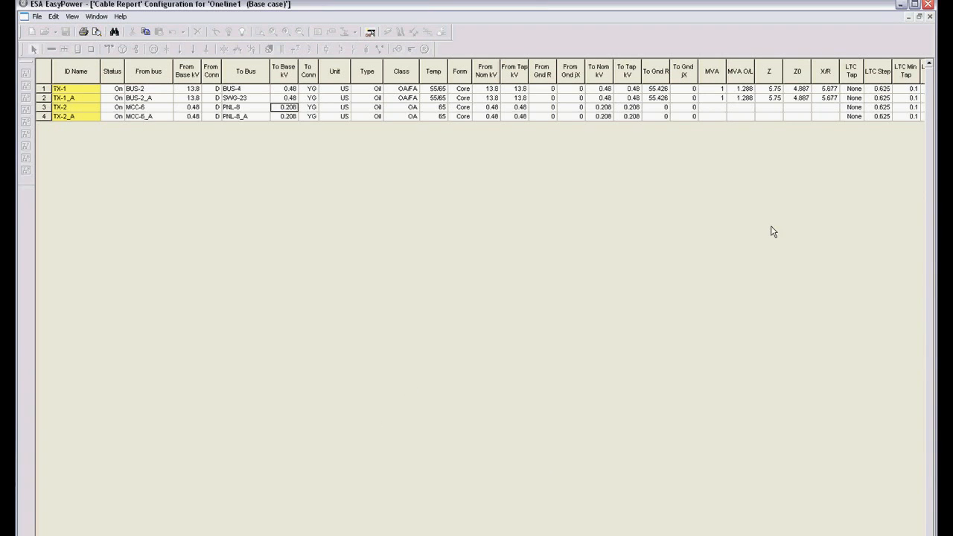